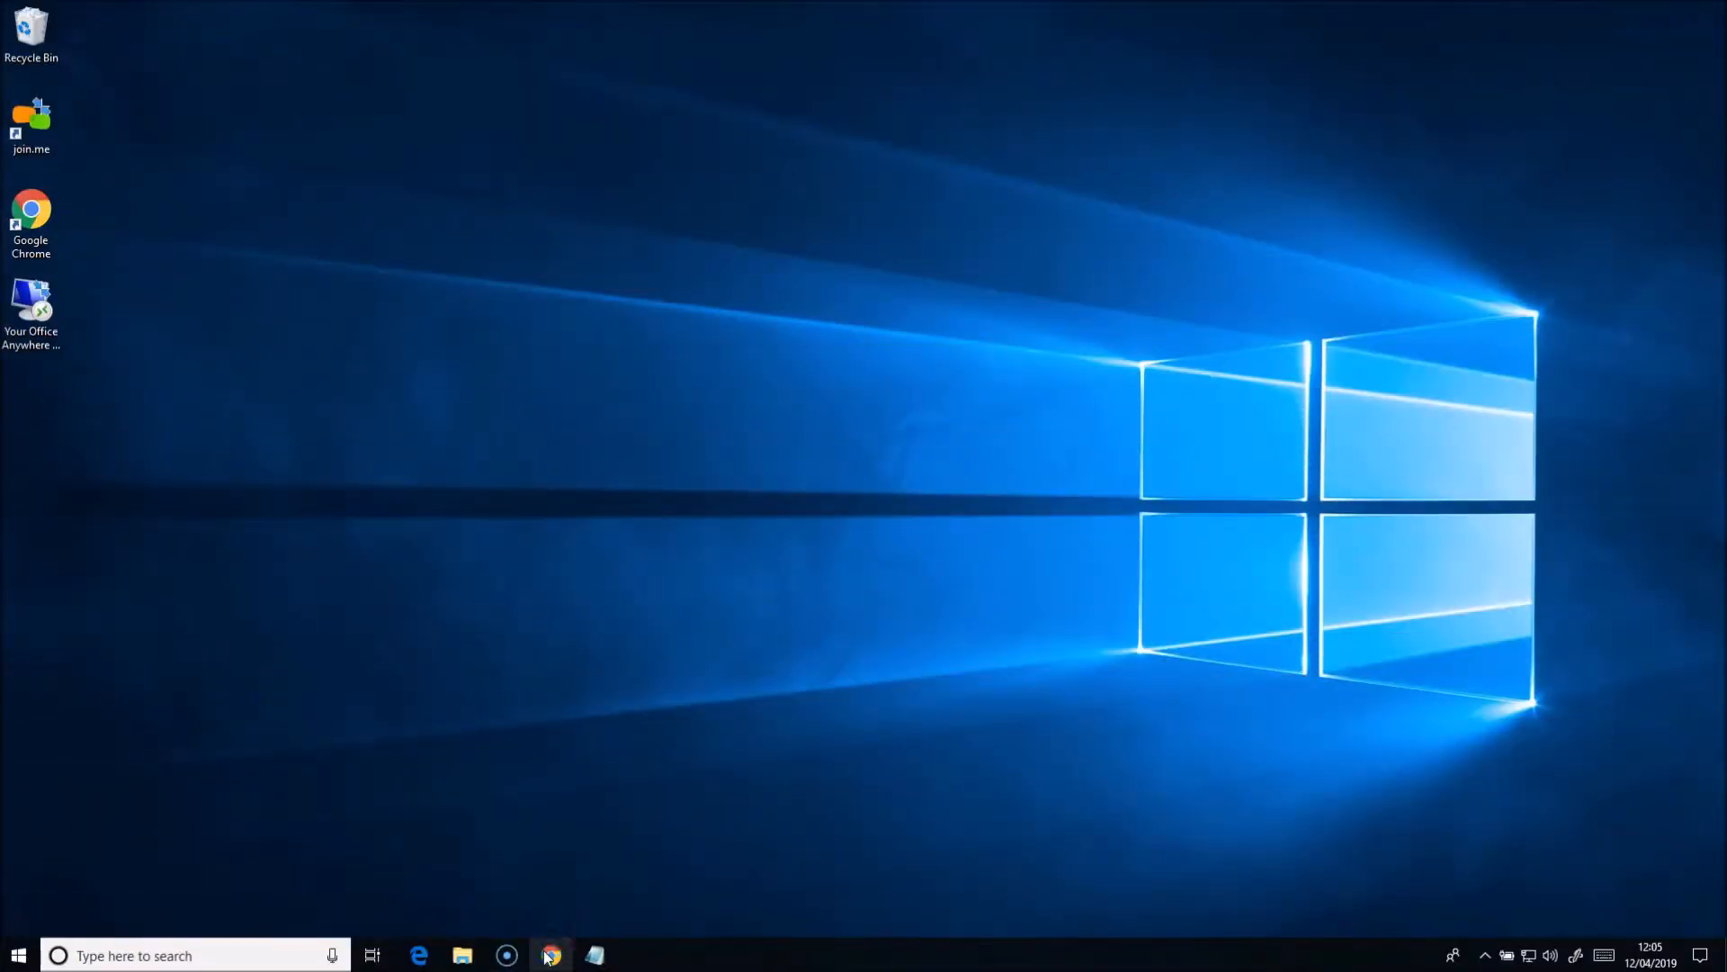
Launch the Your Office Anywhere shortcut to reach the Remote Desktop Web Client sign-in page.
click(550, 955)
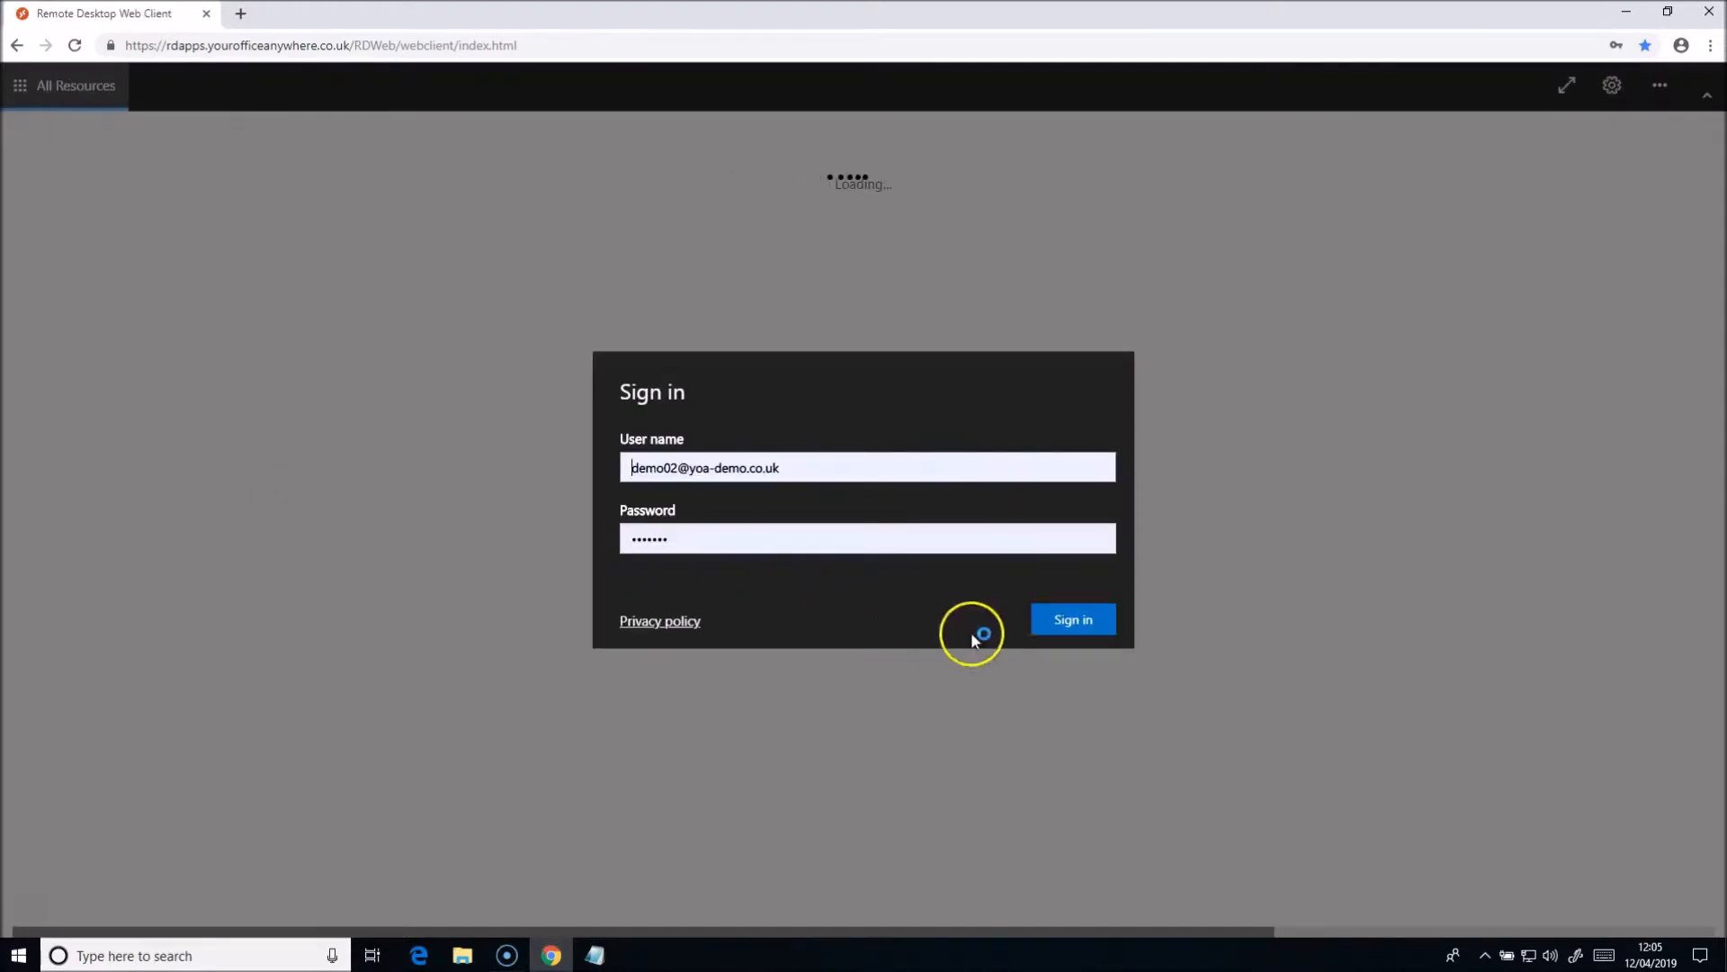
Sign in to the Remote Desktop Web Client to show the Work Resources apps.
click(1071, 619)
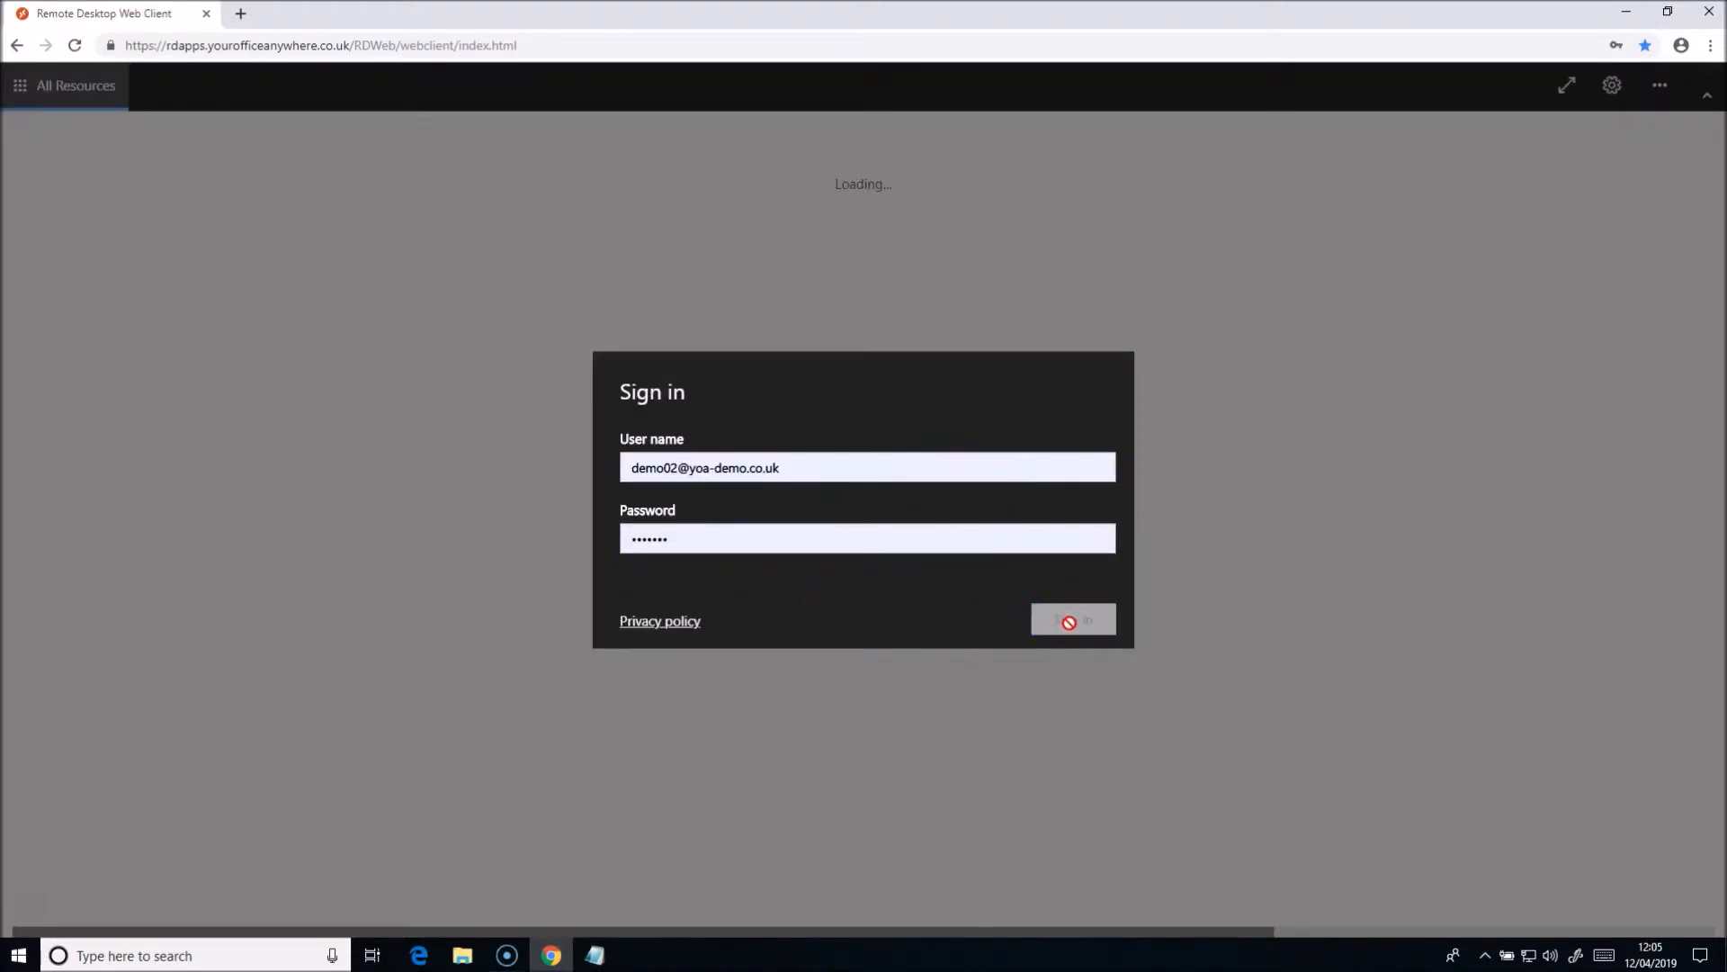
click(1070, 619)
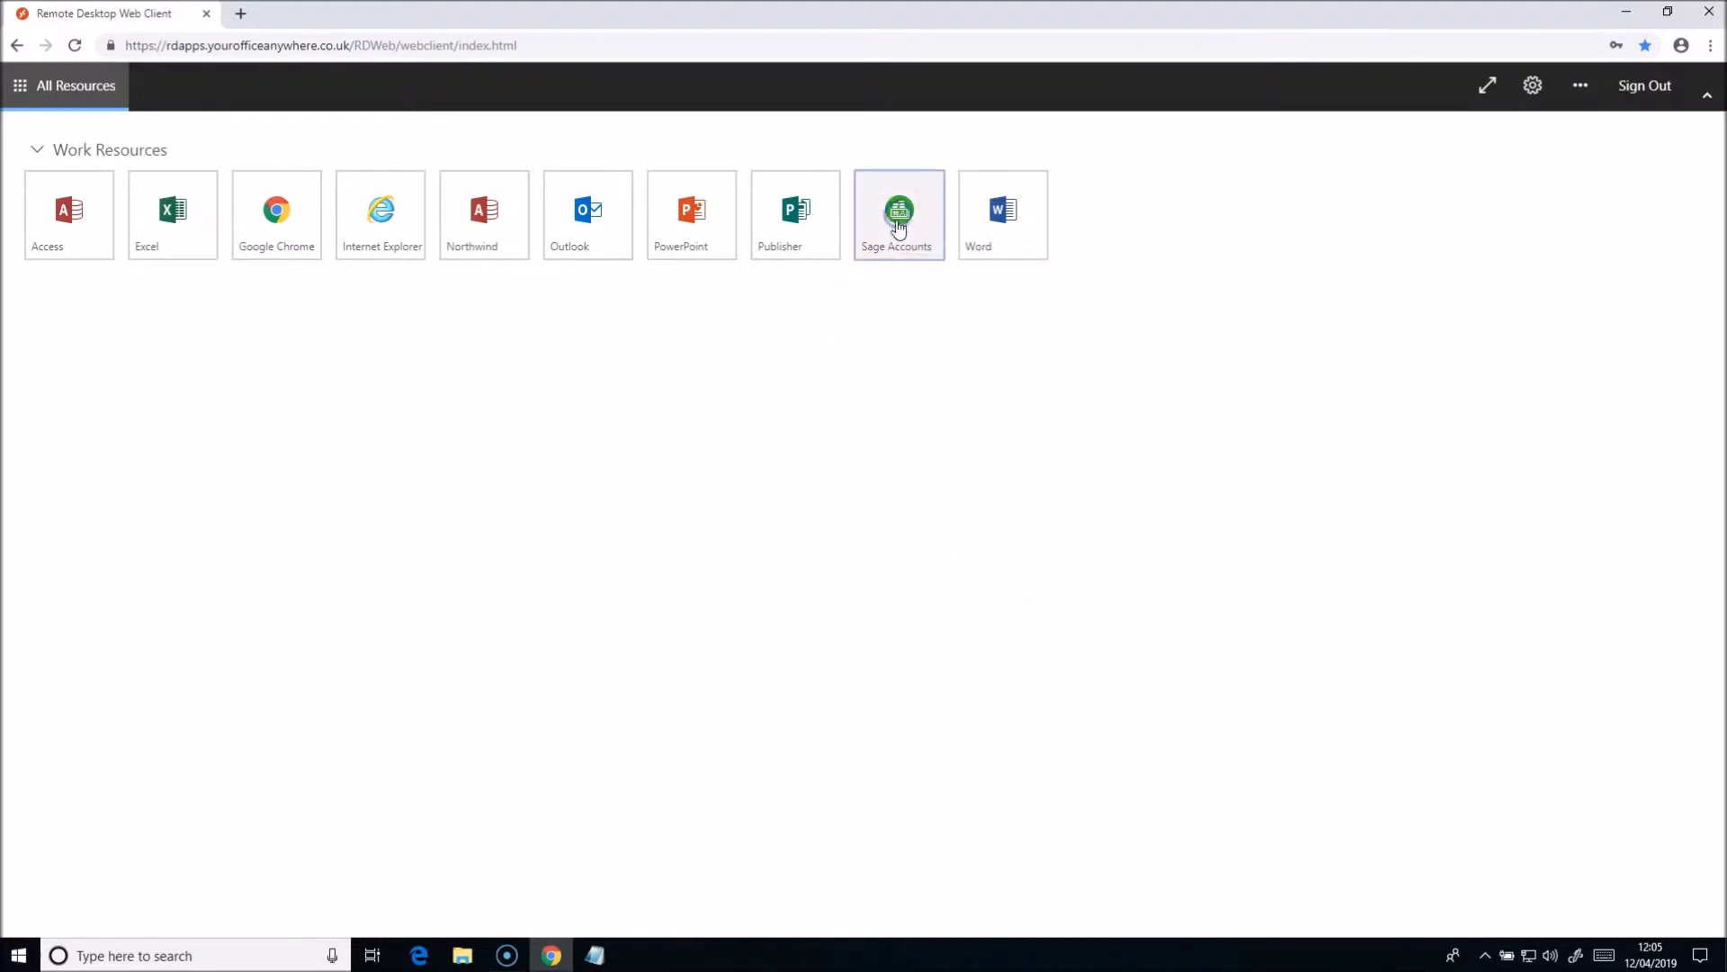
mouse_move(893, 501)
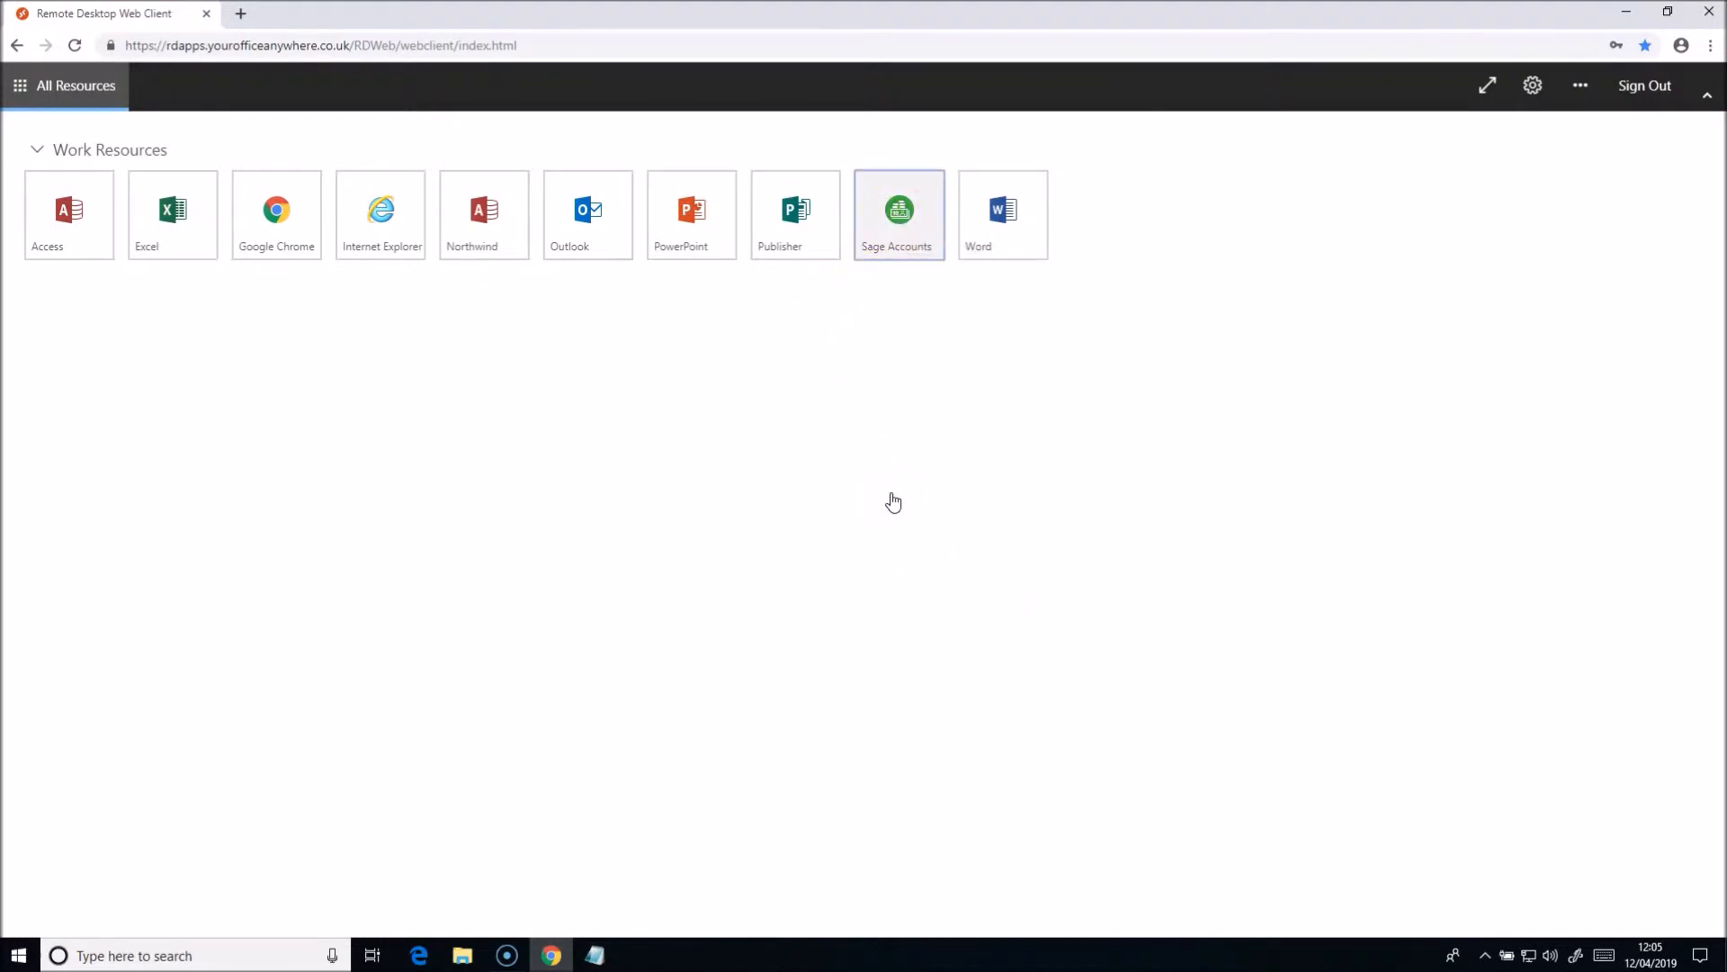
Start the Sage Accounts remote app and confirm the Sage 50 logon.
click(898, 210)
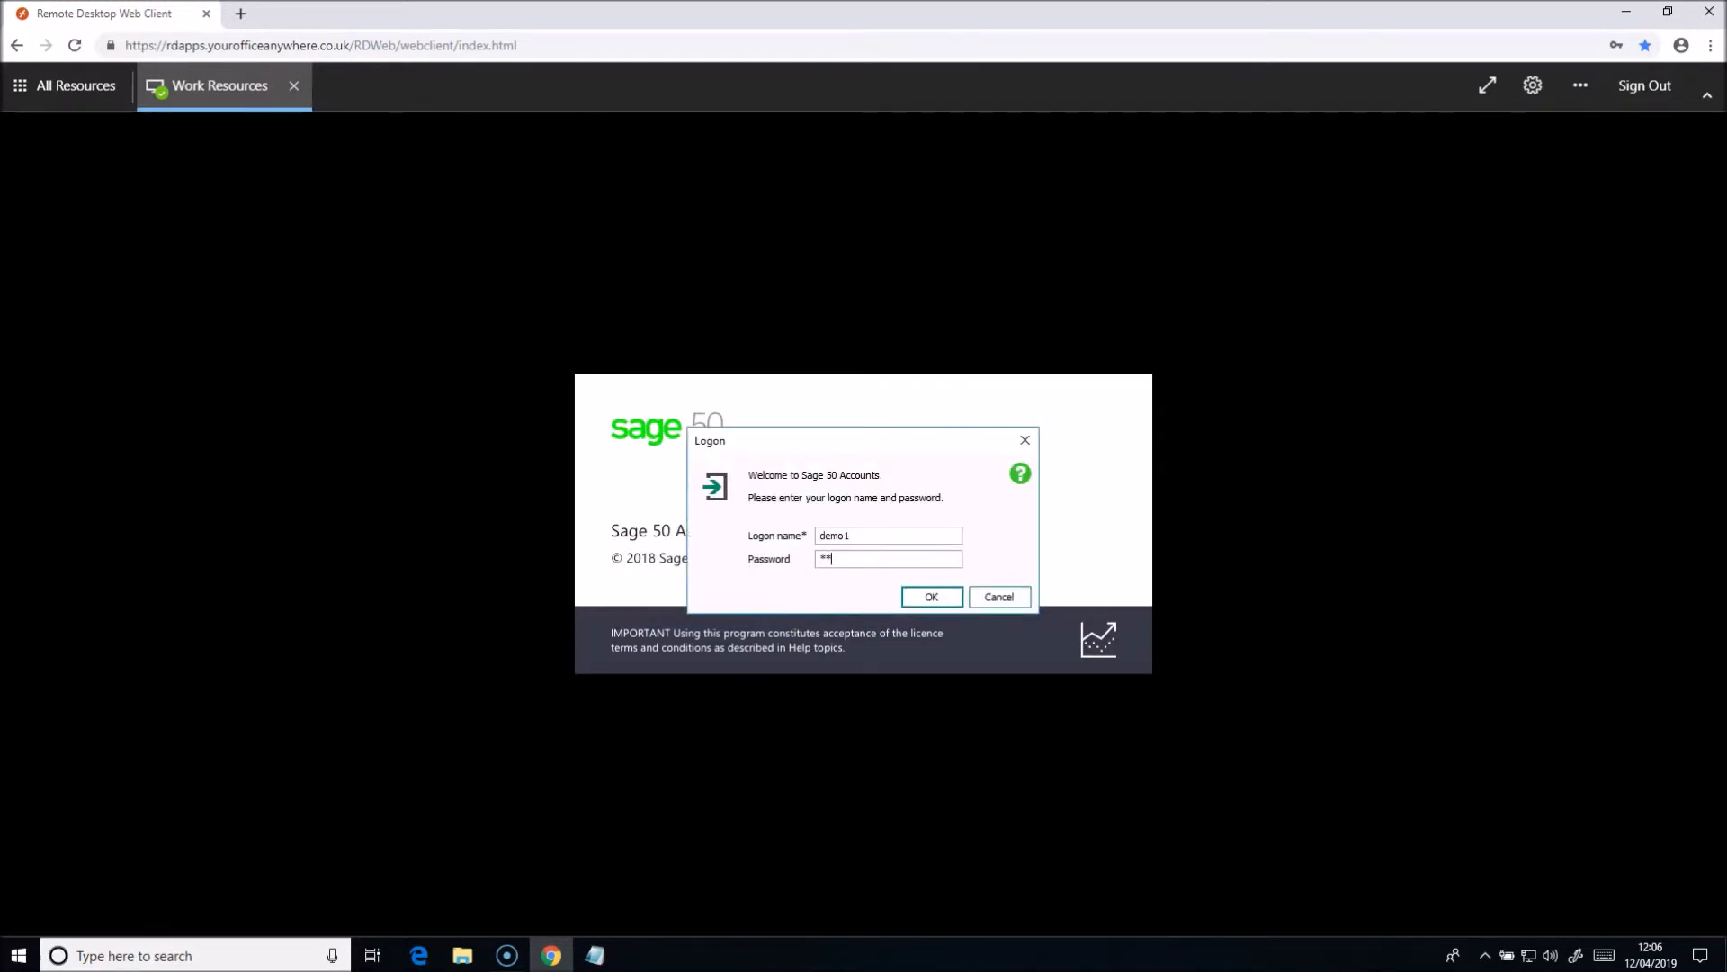
click(931, 596)
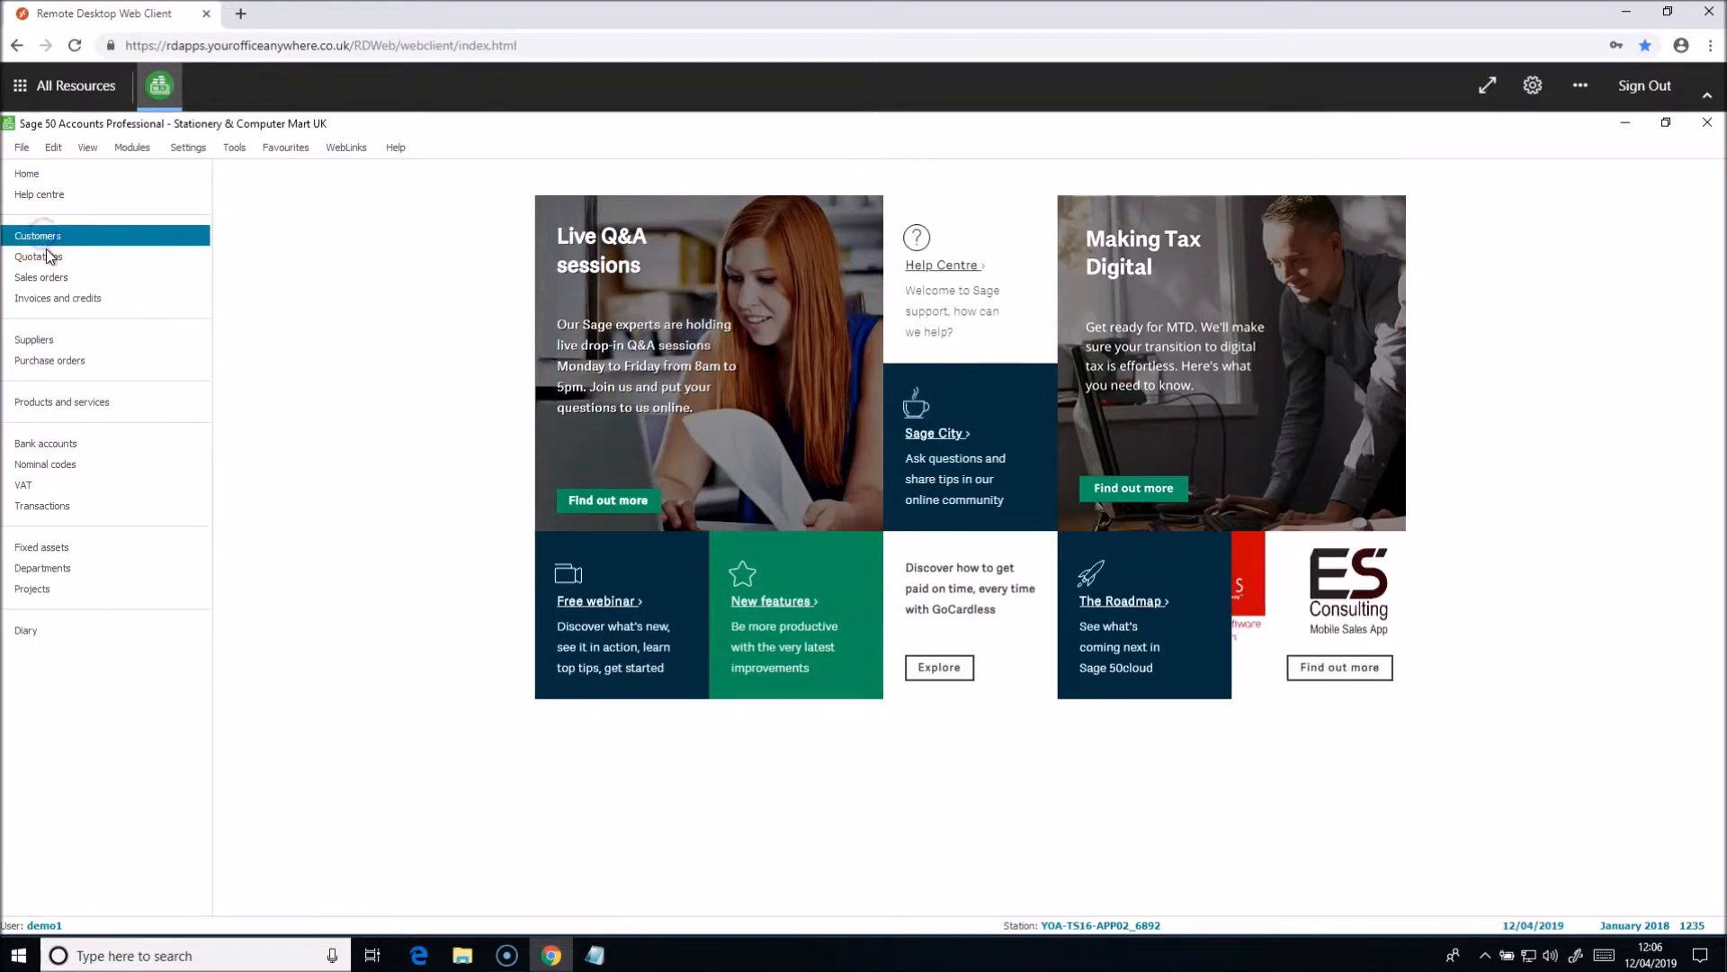
Navigate via Customers and Quotations to the Invoices and credits list of 84 records.
click(37, 235)
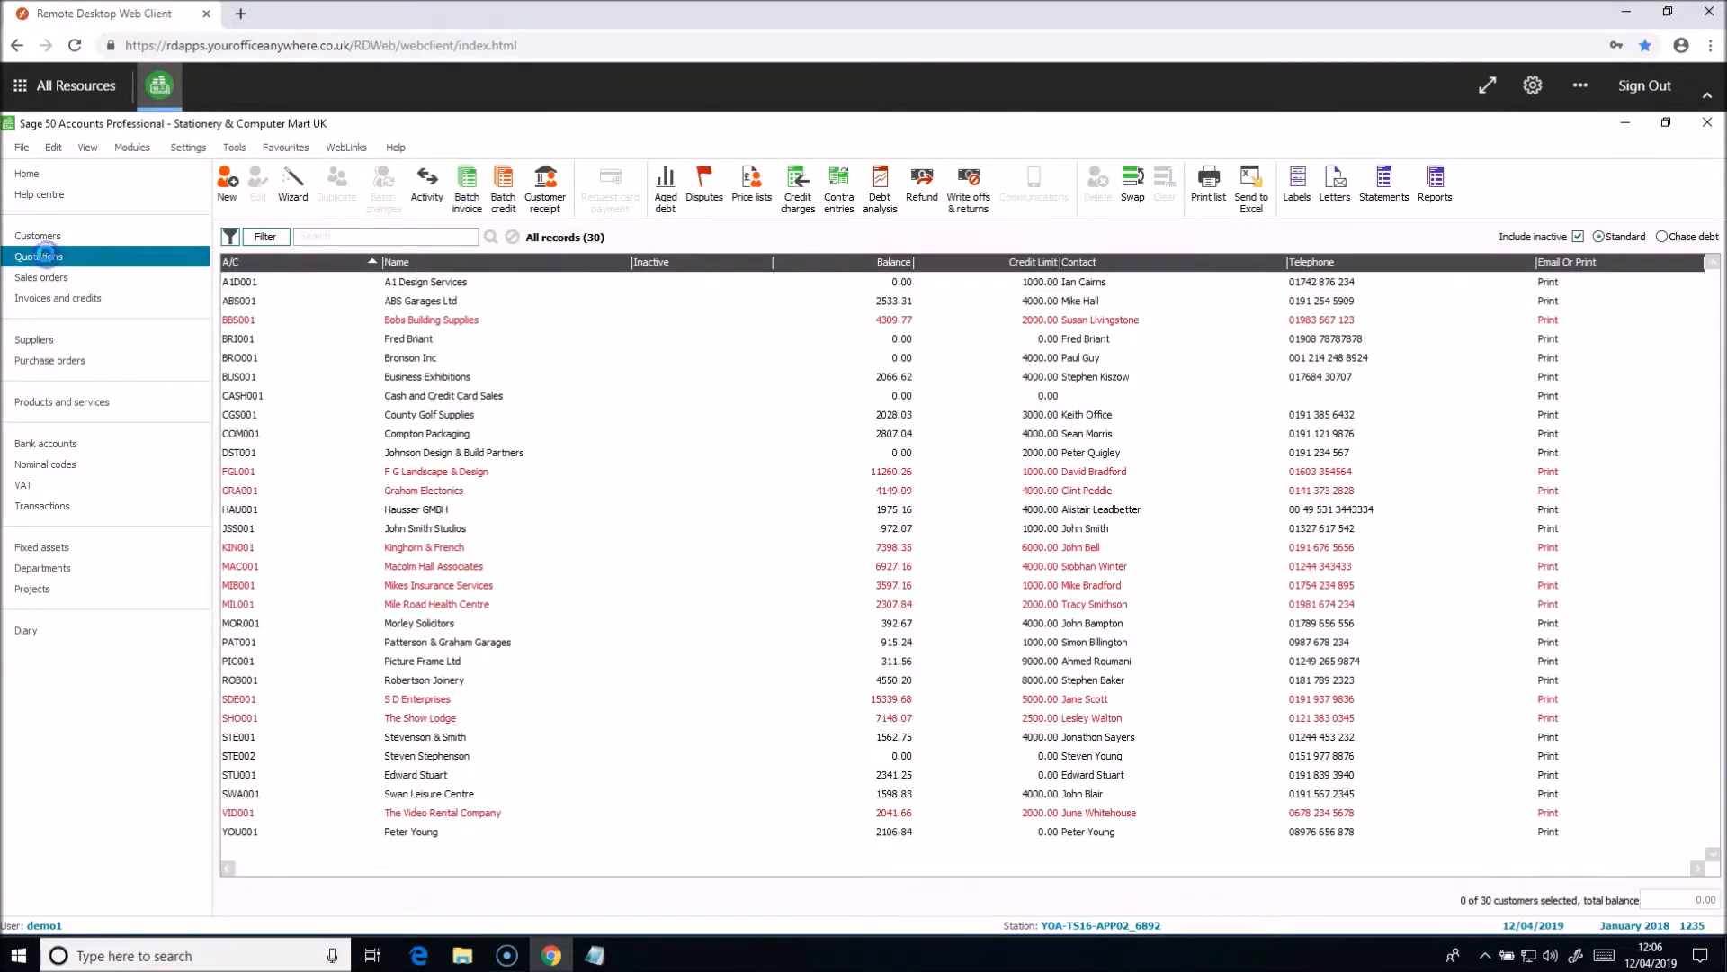
click(59, 298)
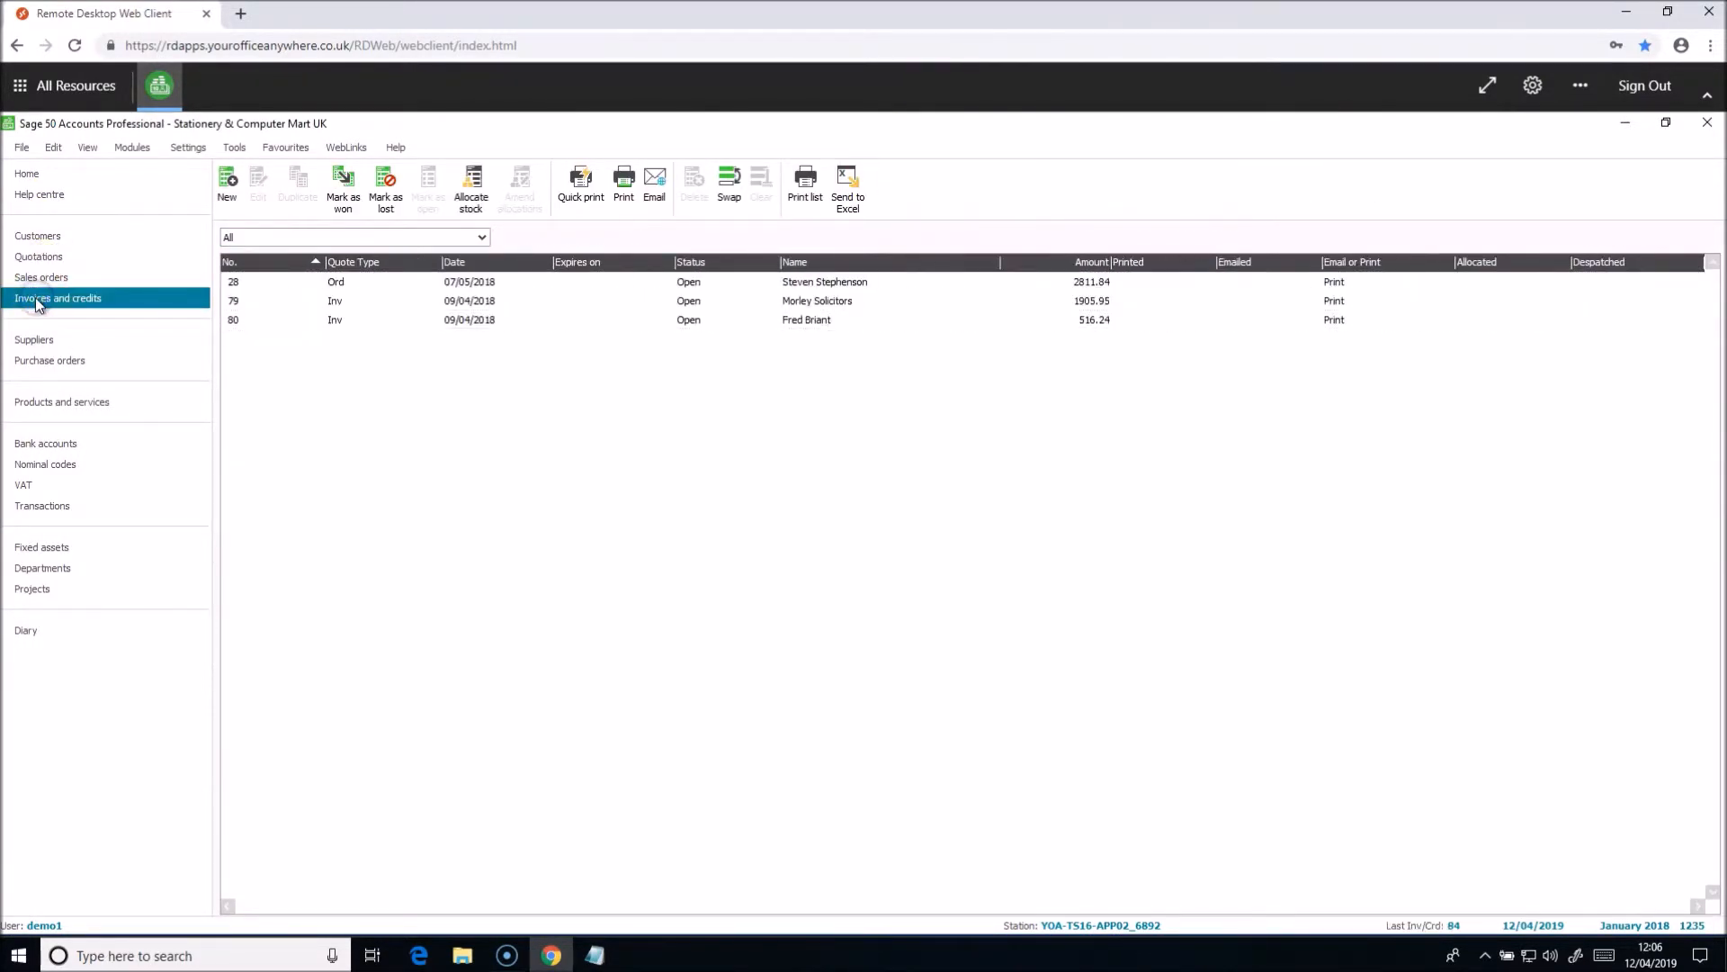
click(59, 297)
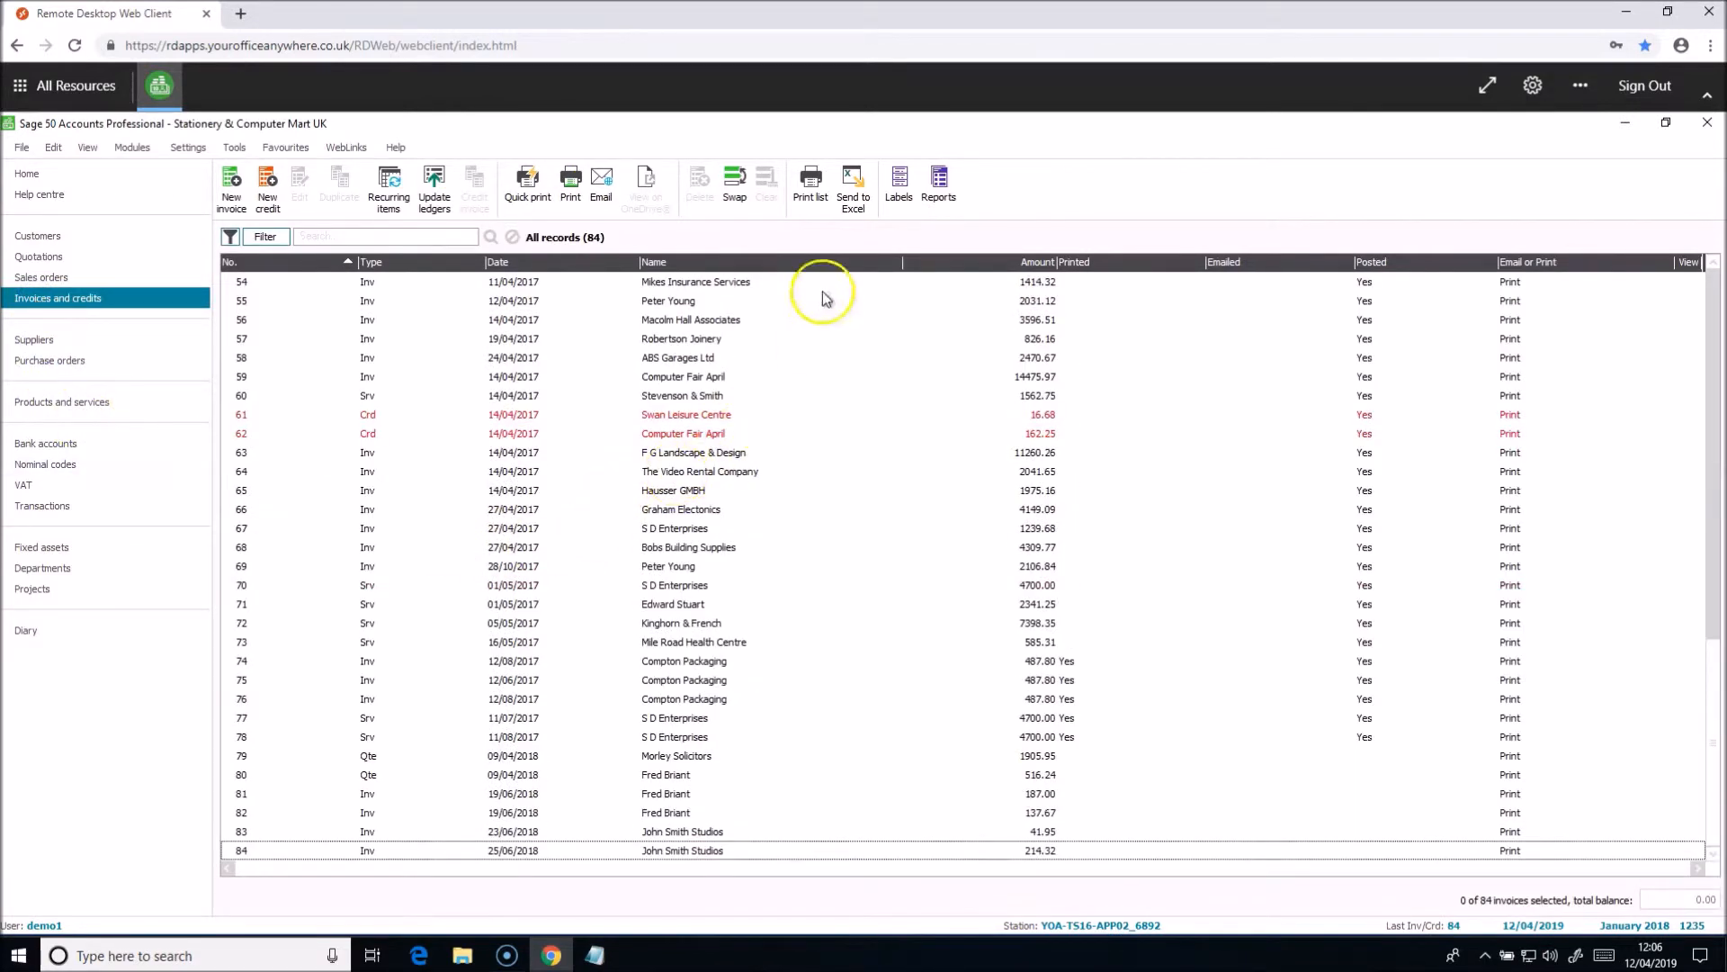
mouse_move(854, 185)
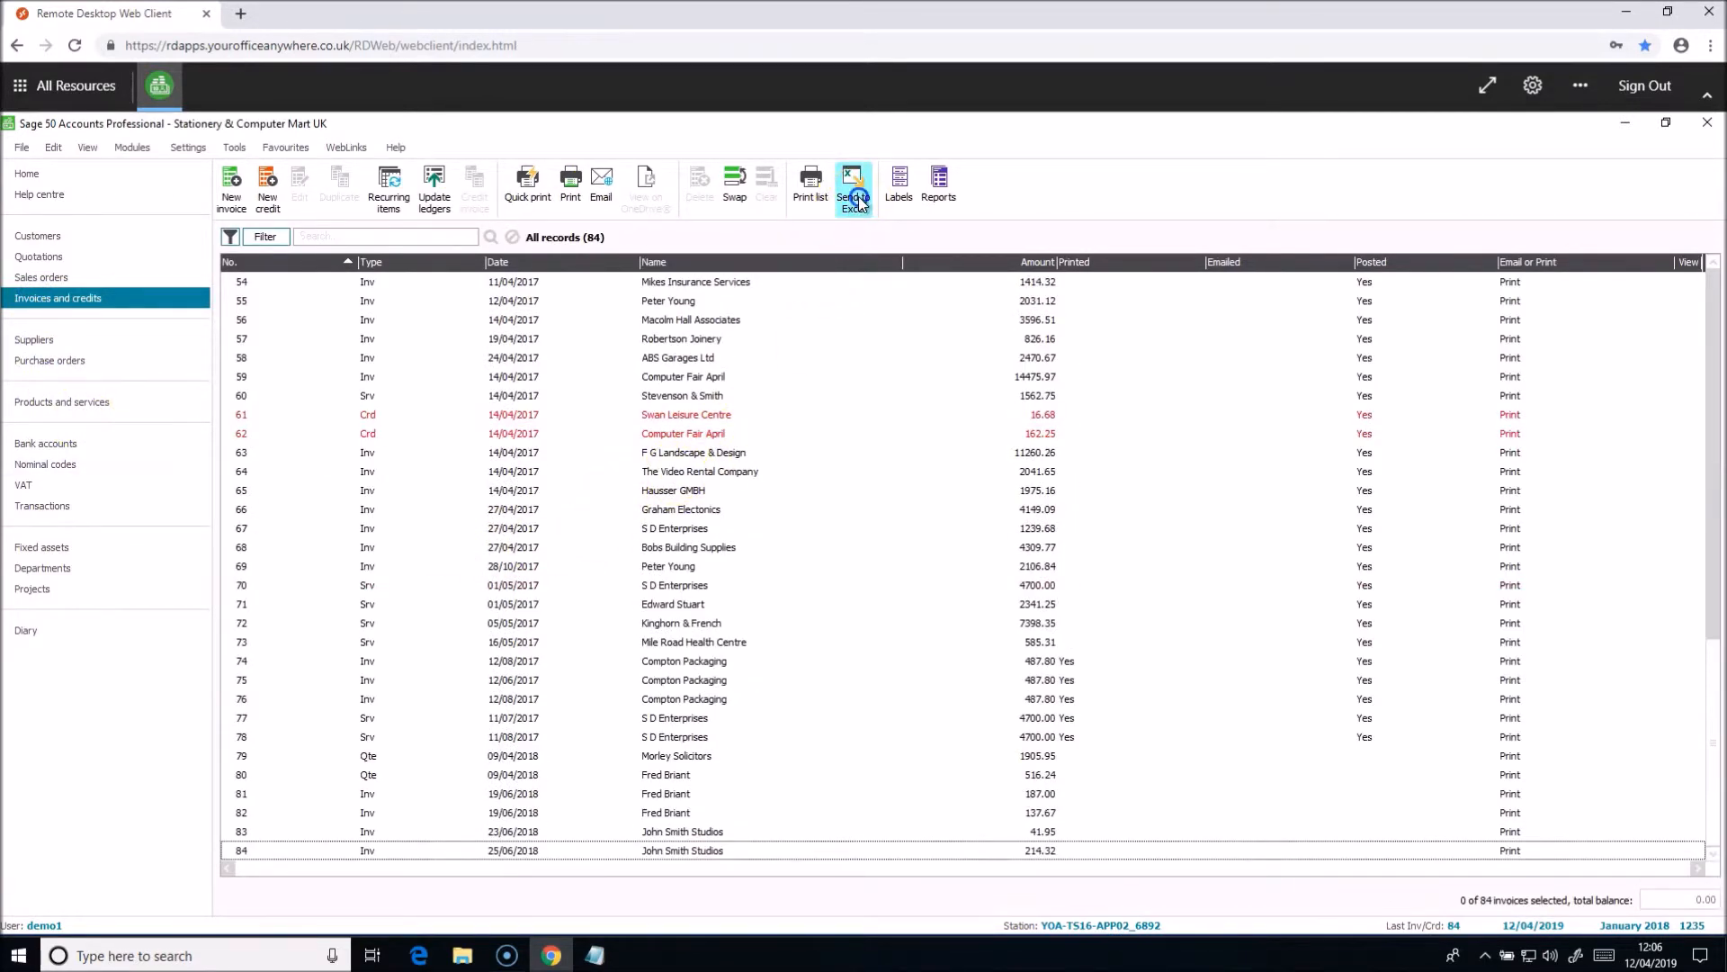
Send the invoices list to a new Excel workbook and bring up Save As.
click(854, 183)
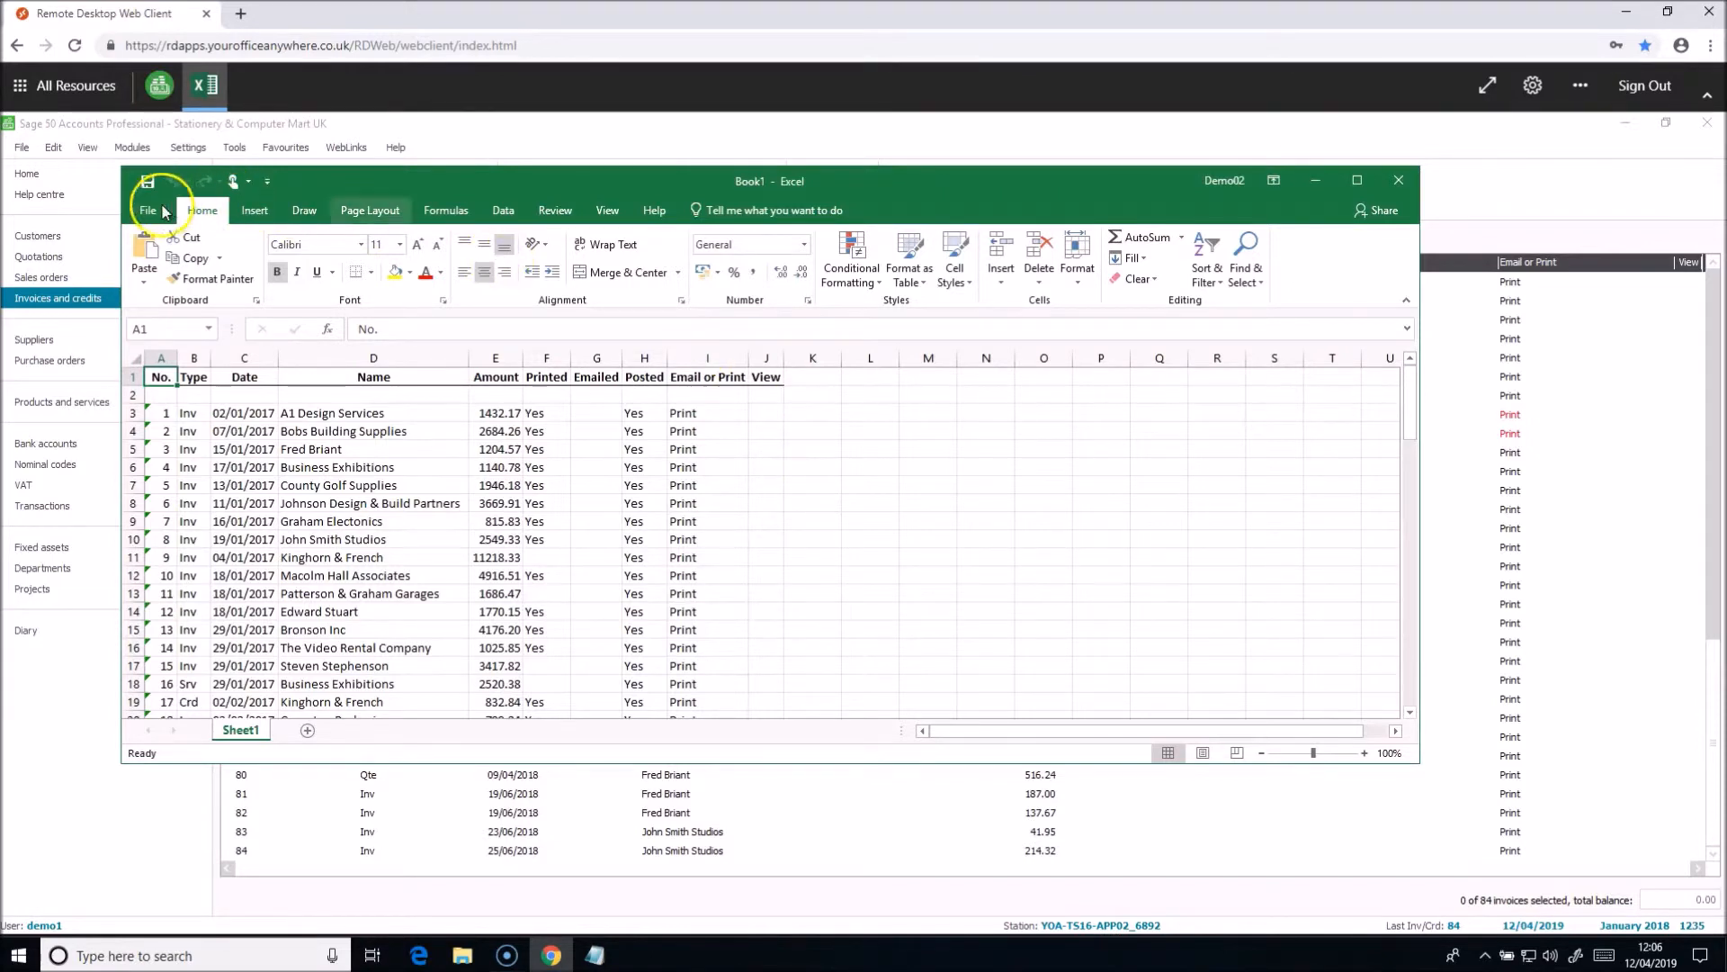
click(148, 210)
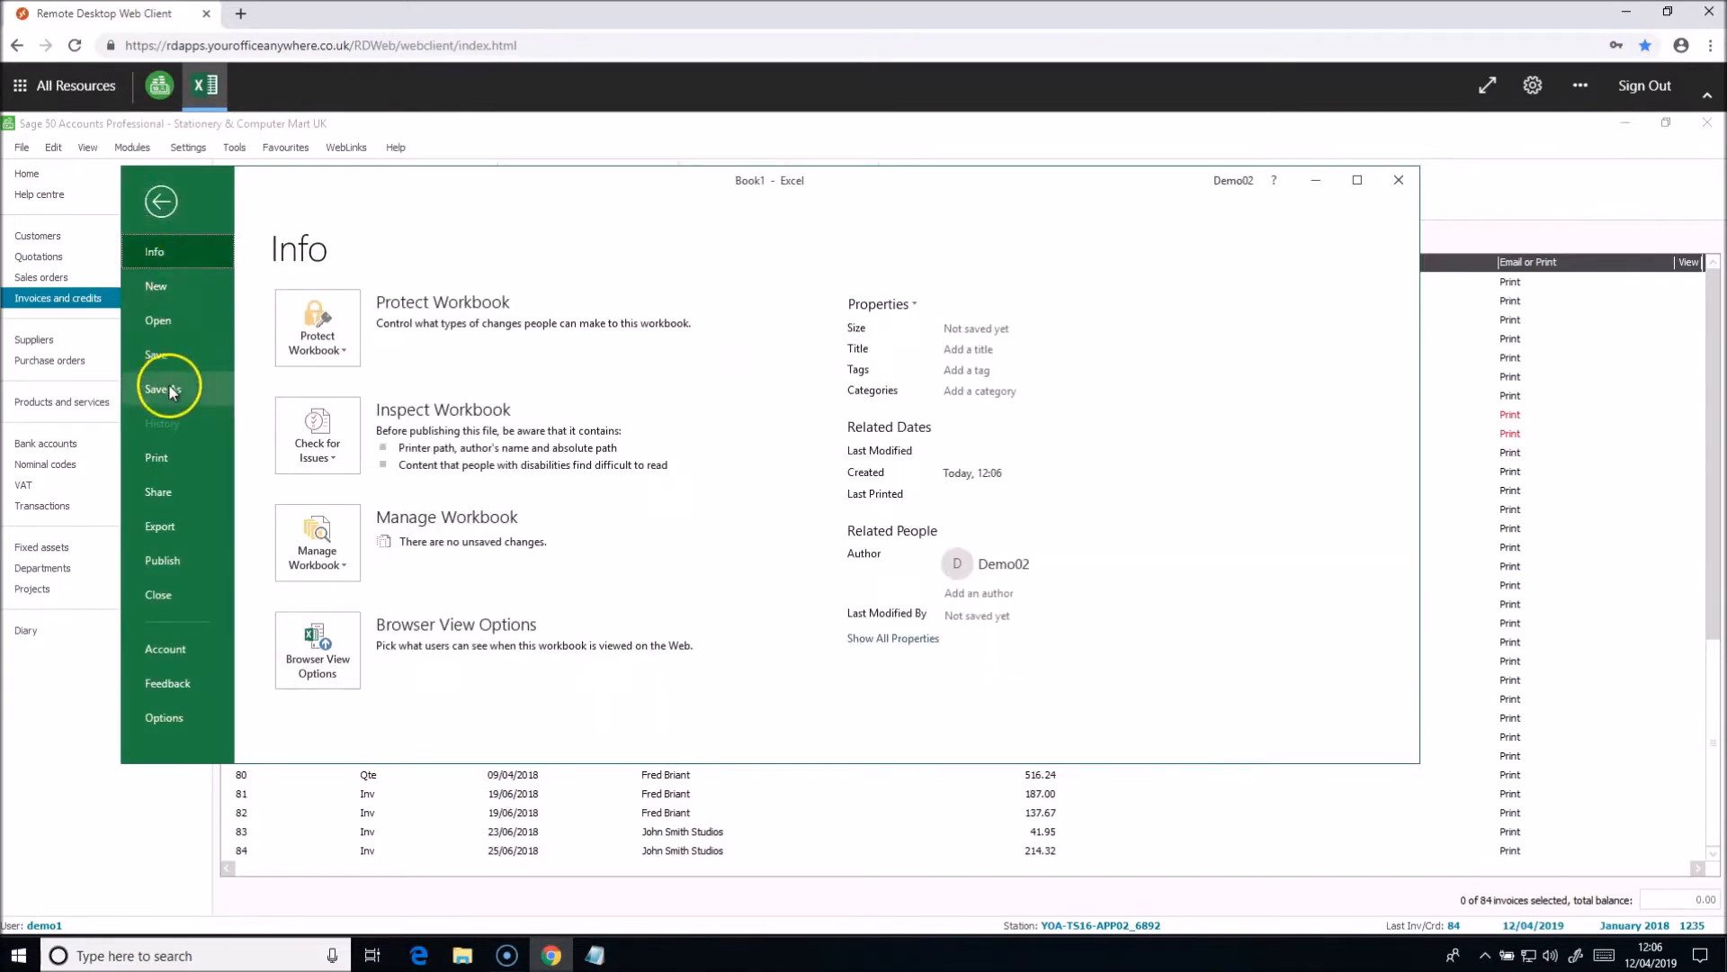
click(162, 388)
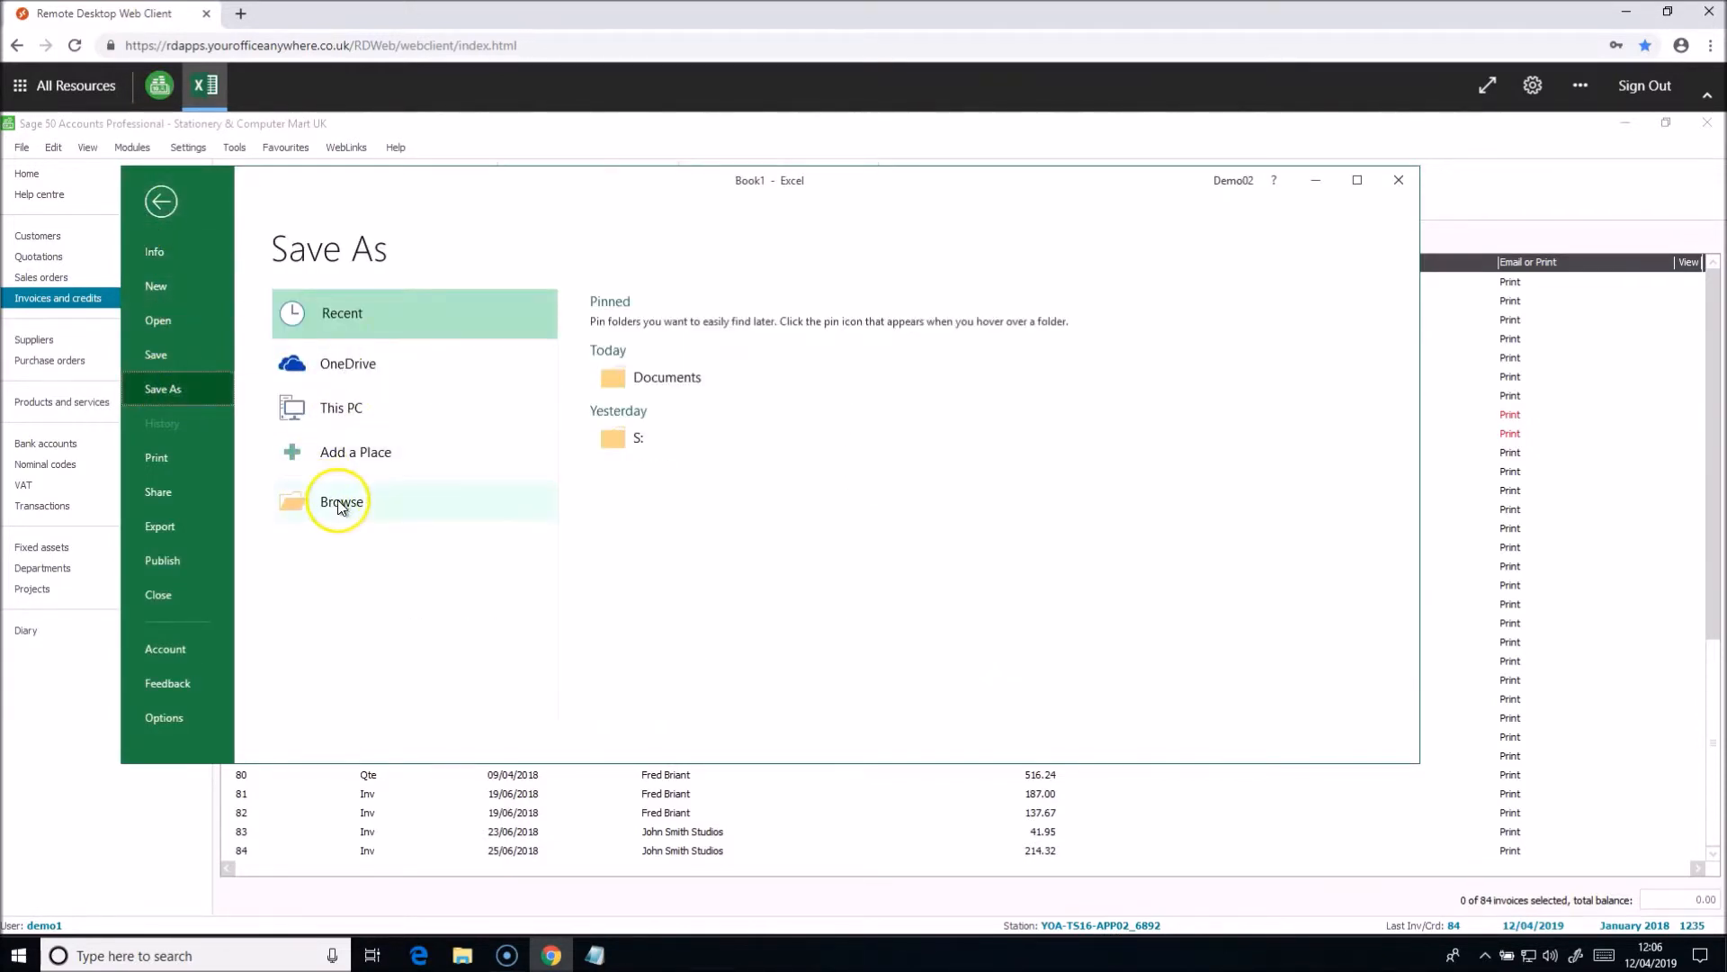
Save over the existing 'Invoices and Credits April 2019' file in Documents.
click(342, 501)
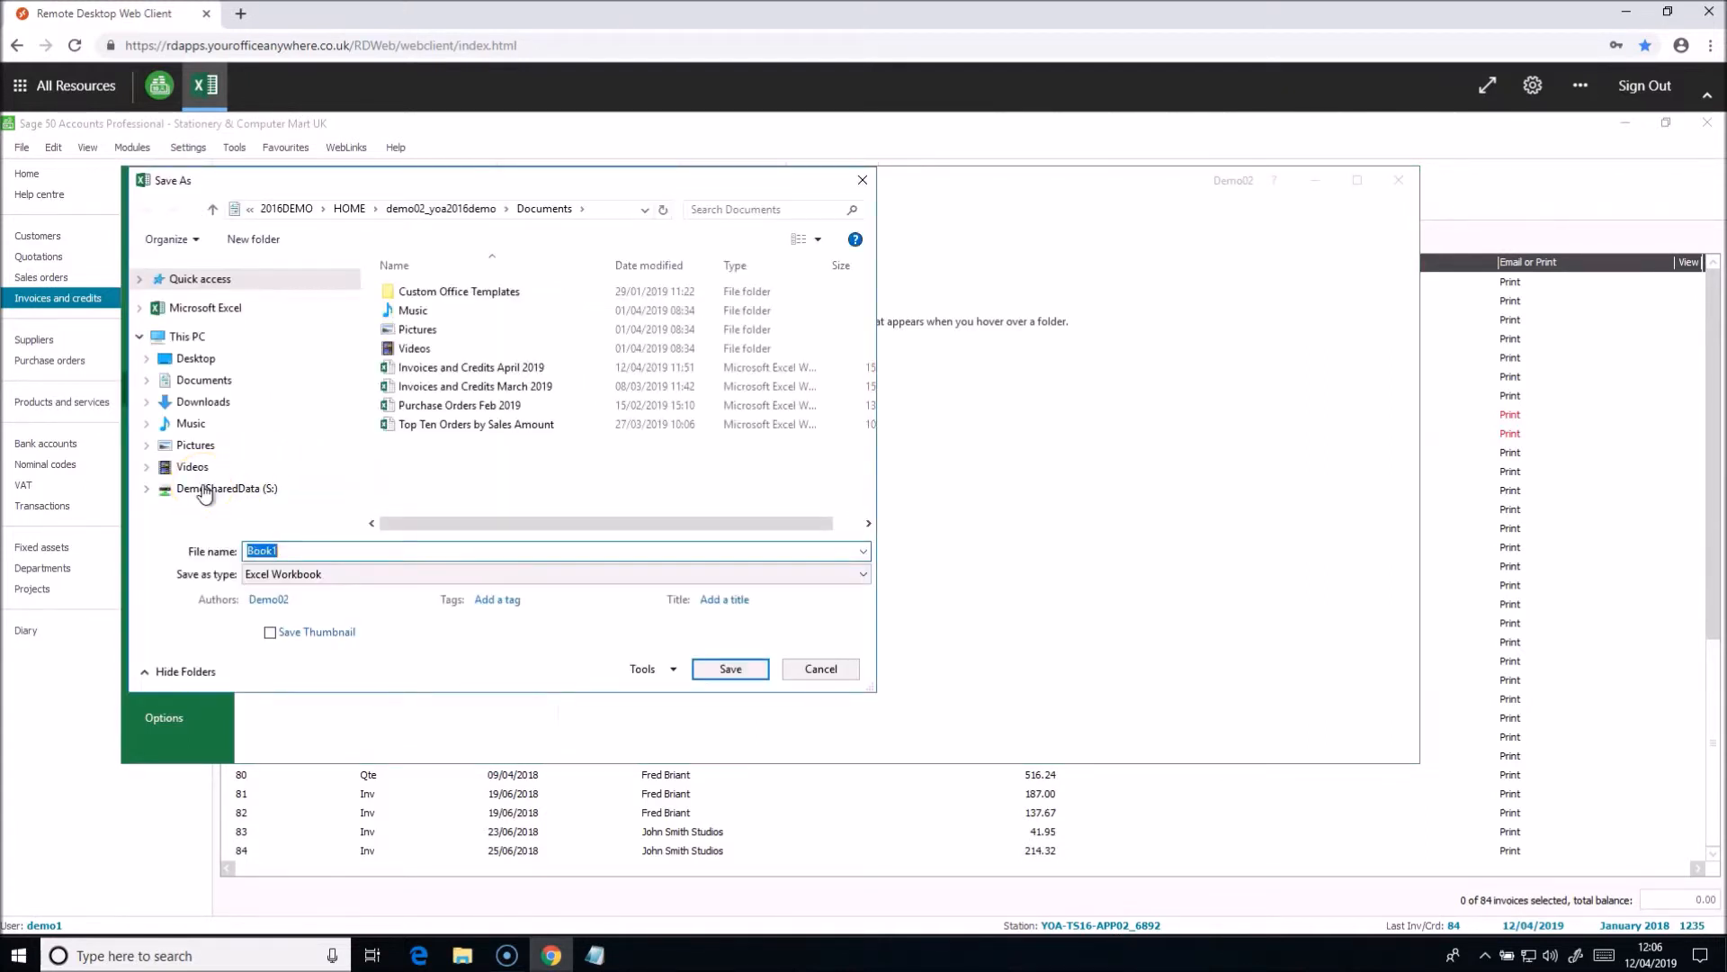
click(227, 487)
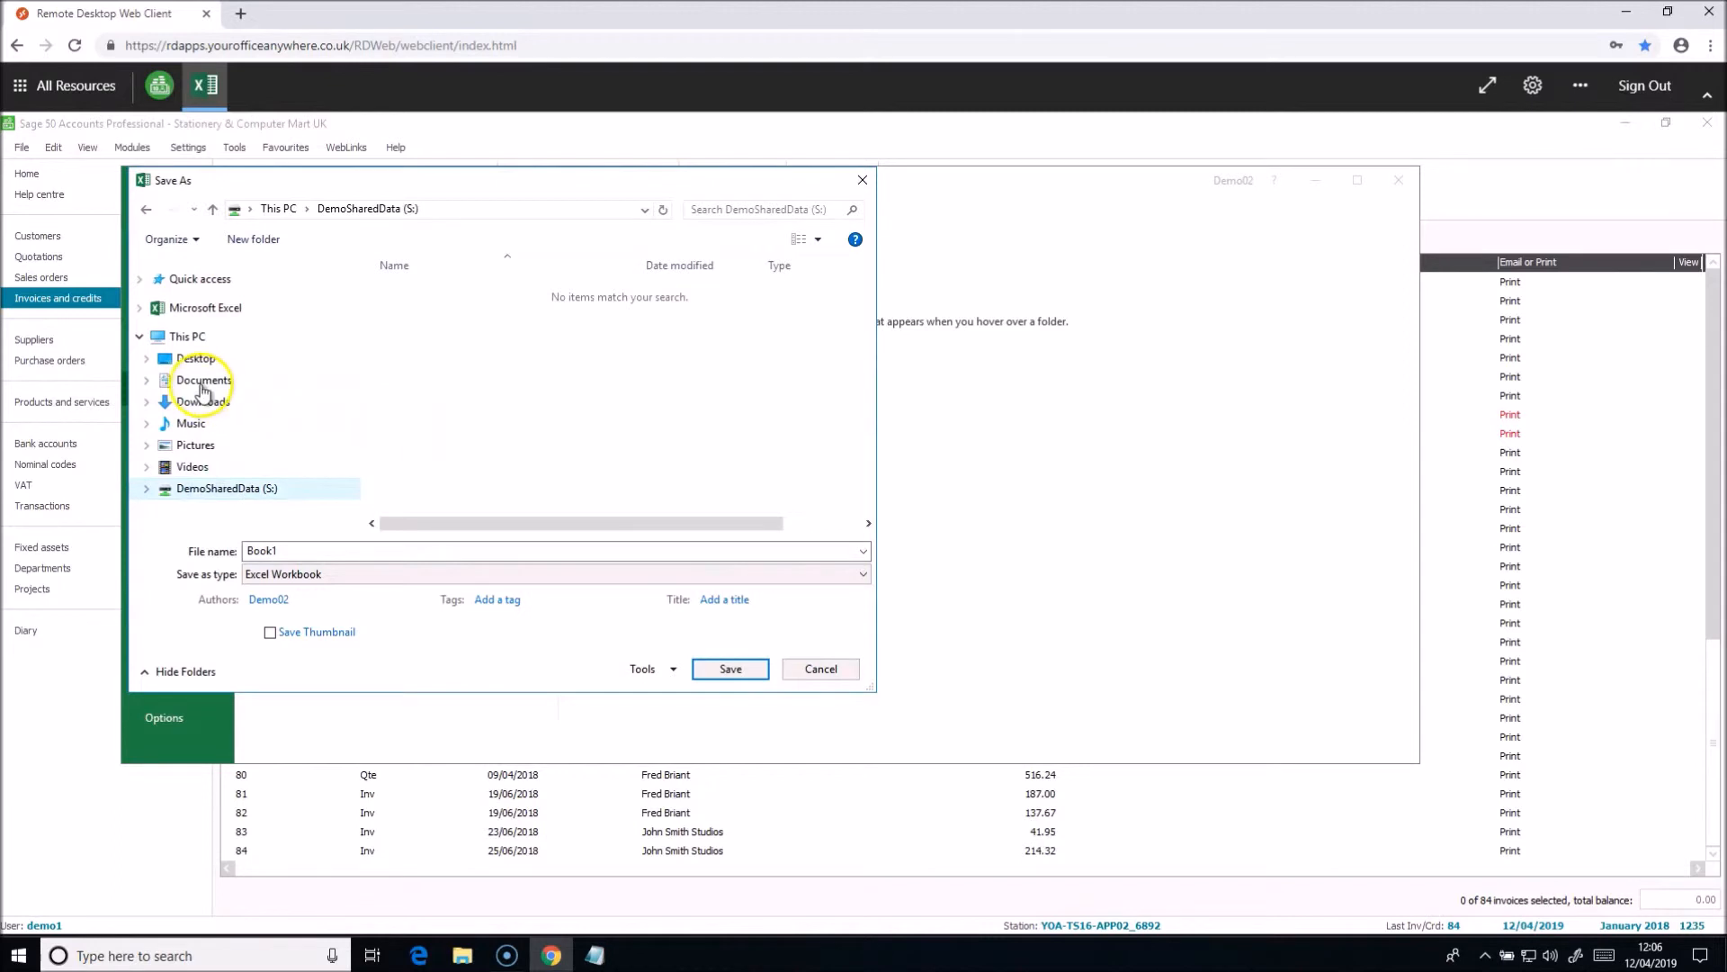
click(204, 378)
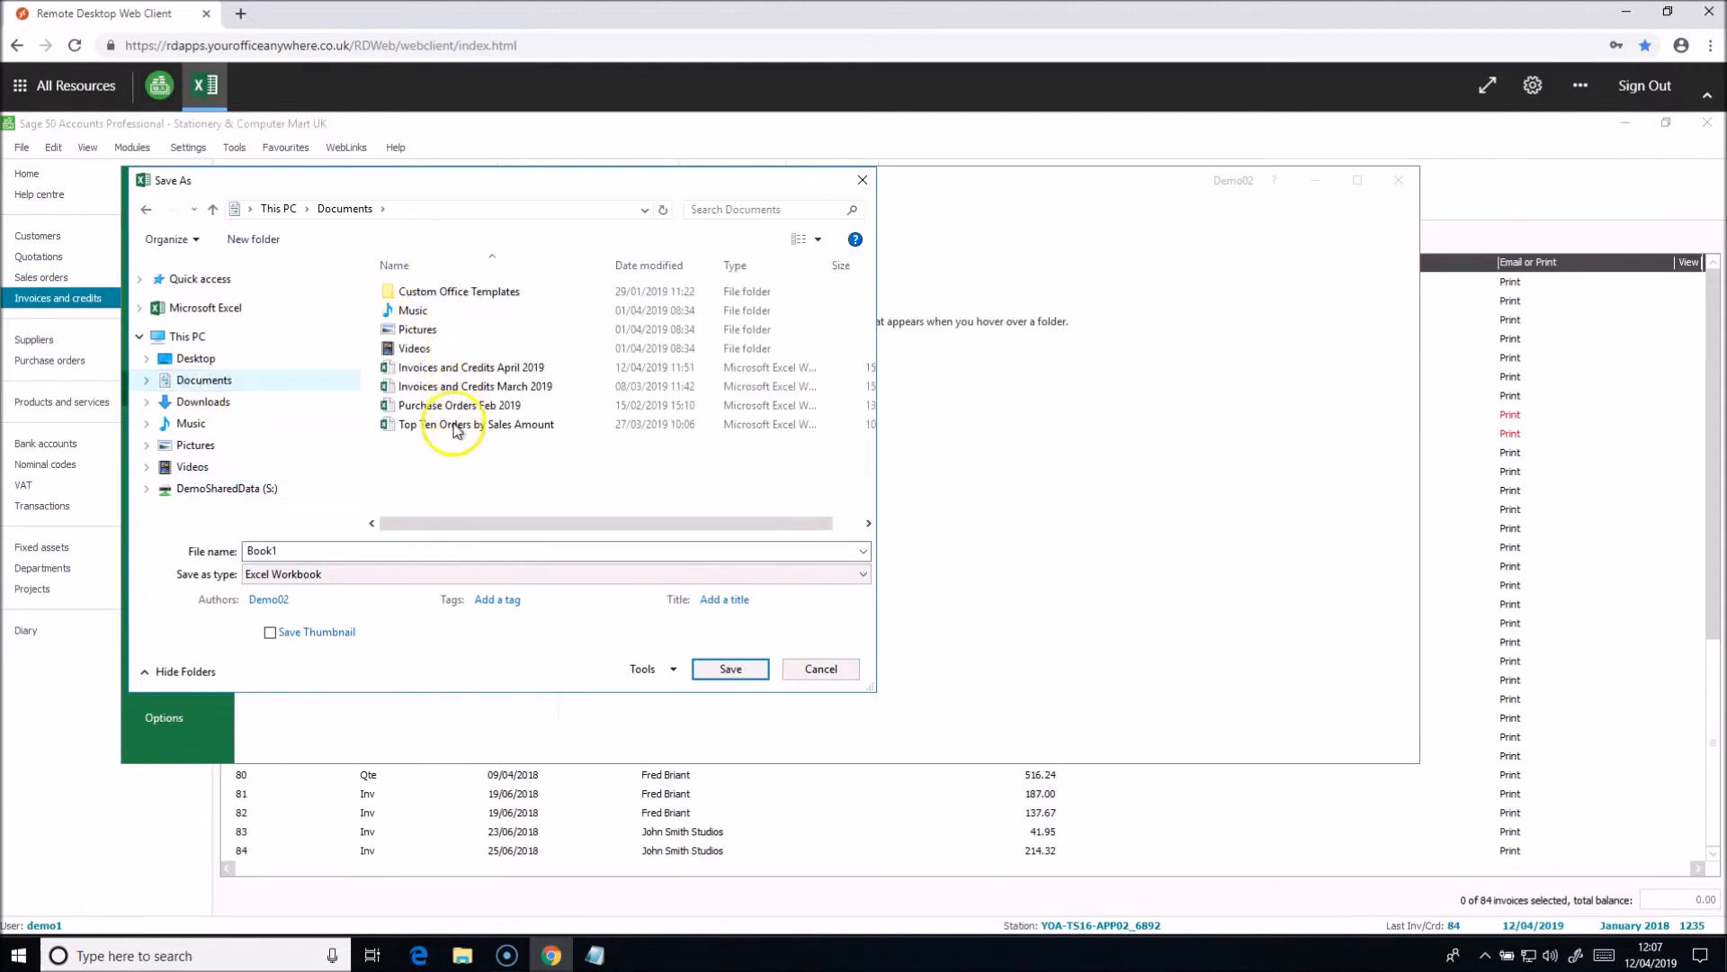
mouse_move(565, 614)
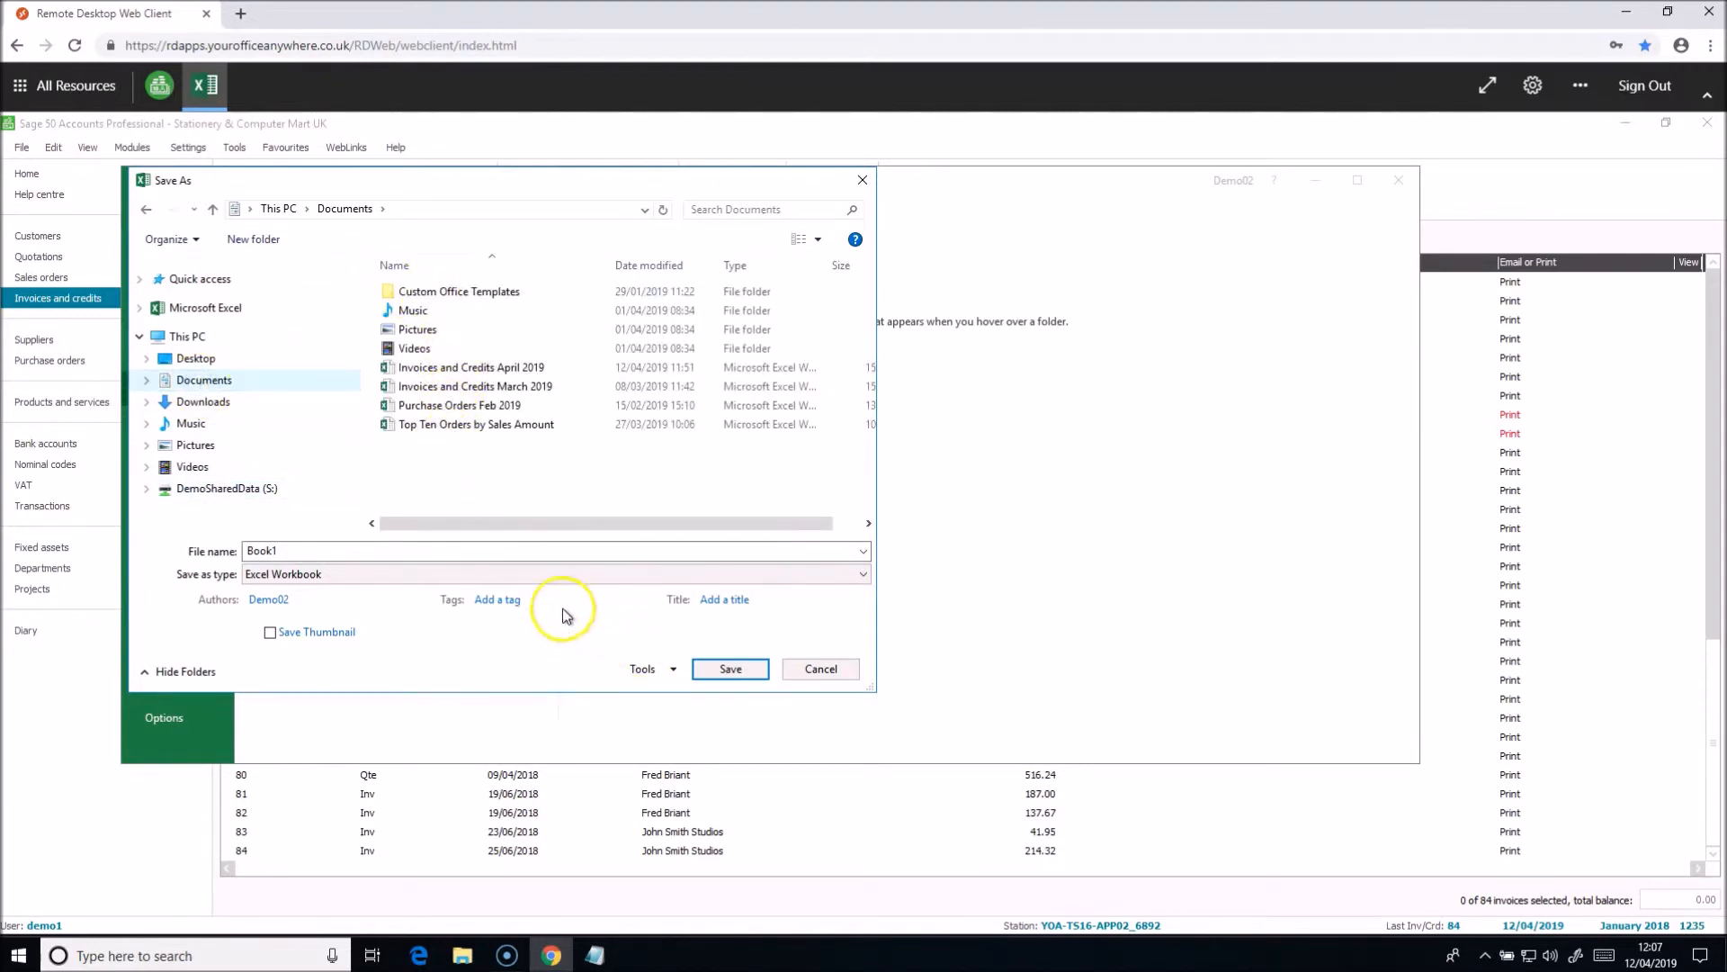
click(472, 367)
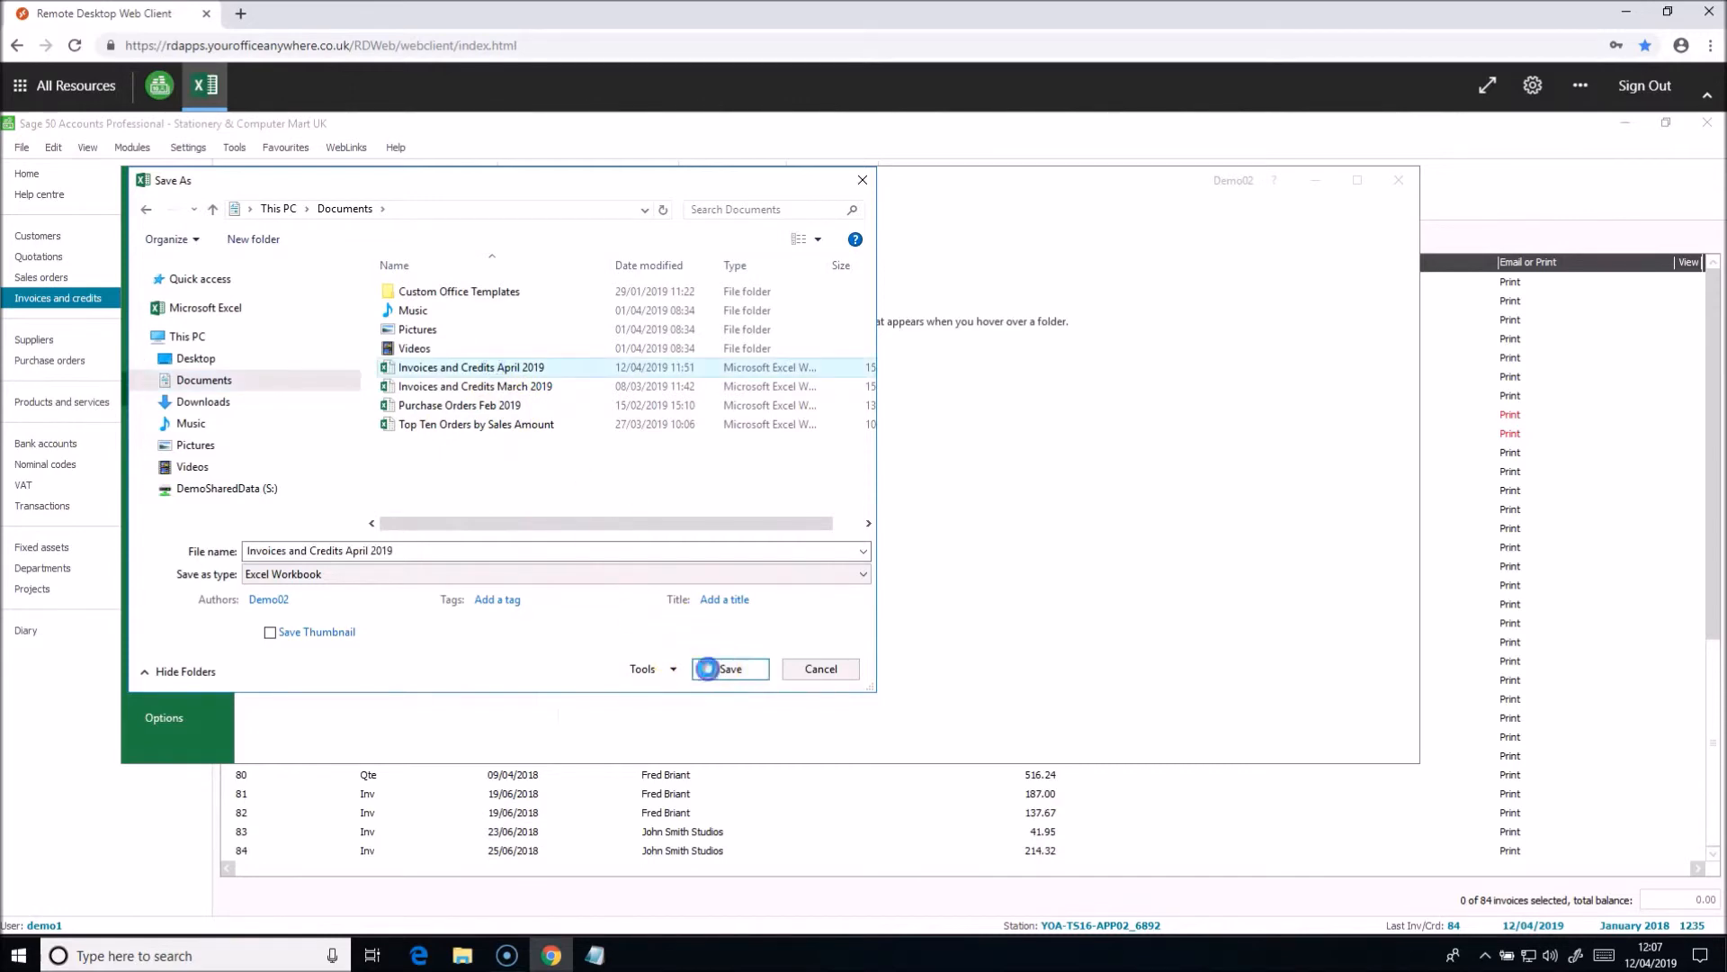
click(730, 668)
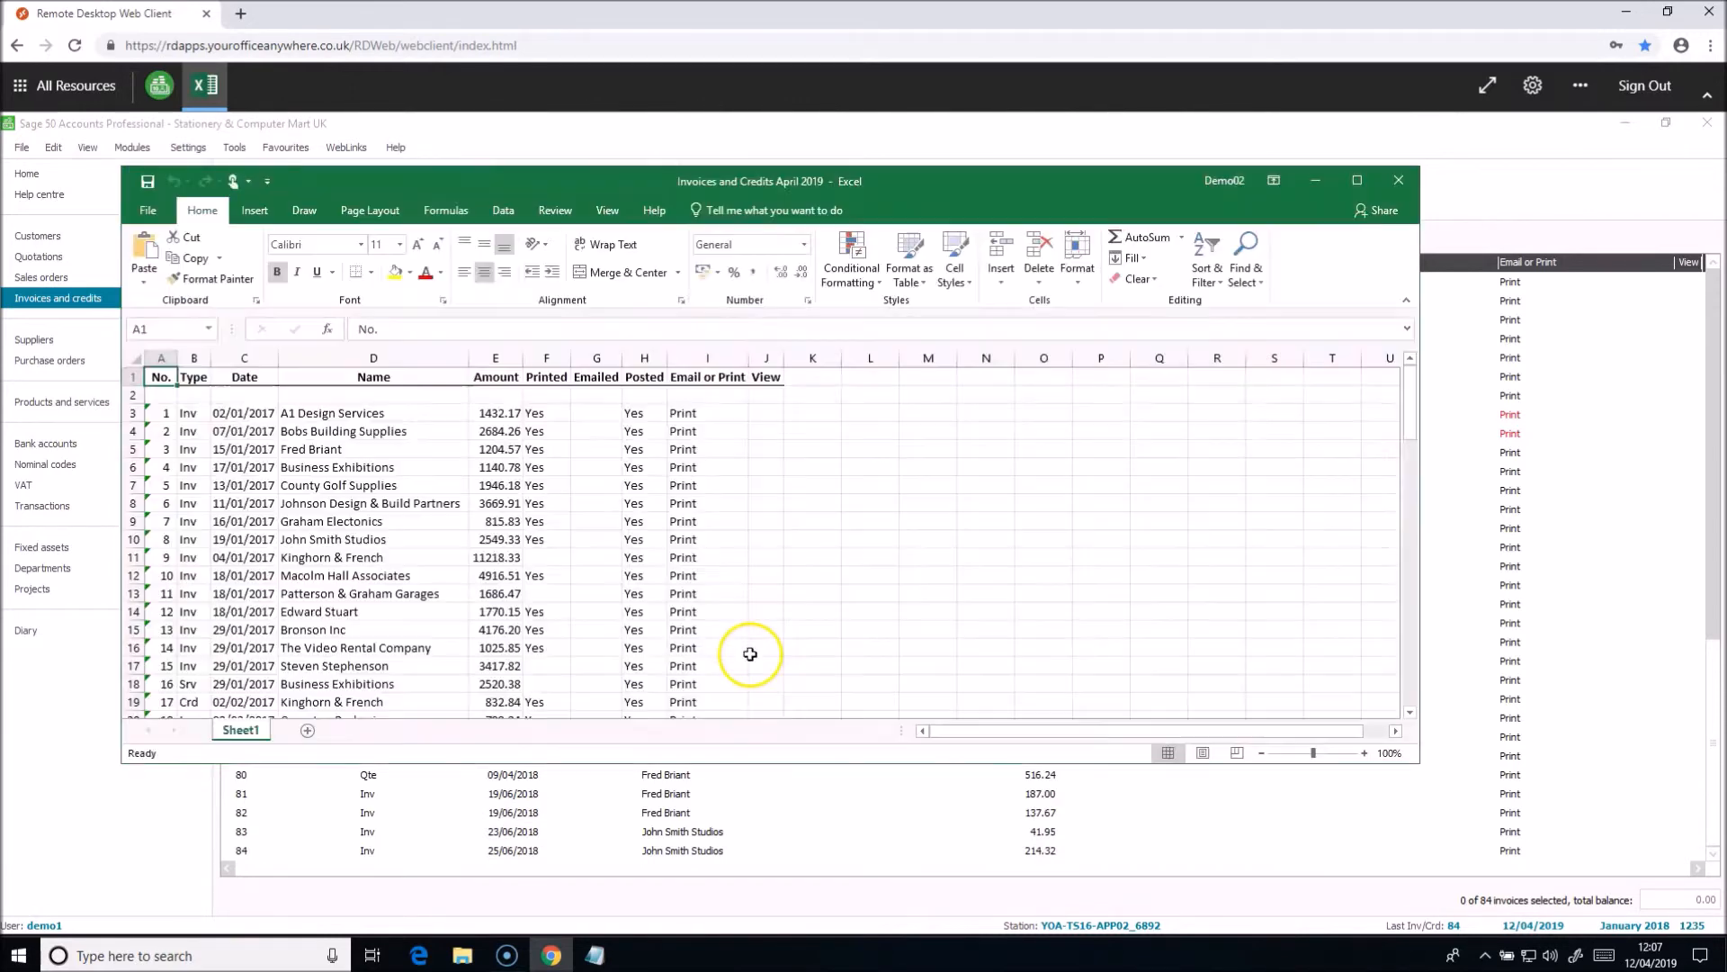
mouse_move(749, 654)
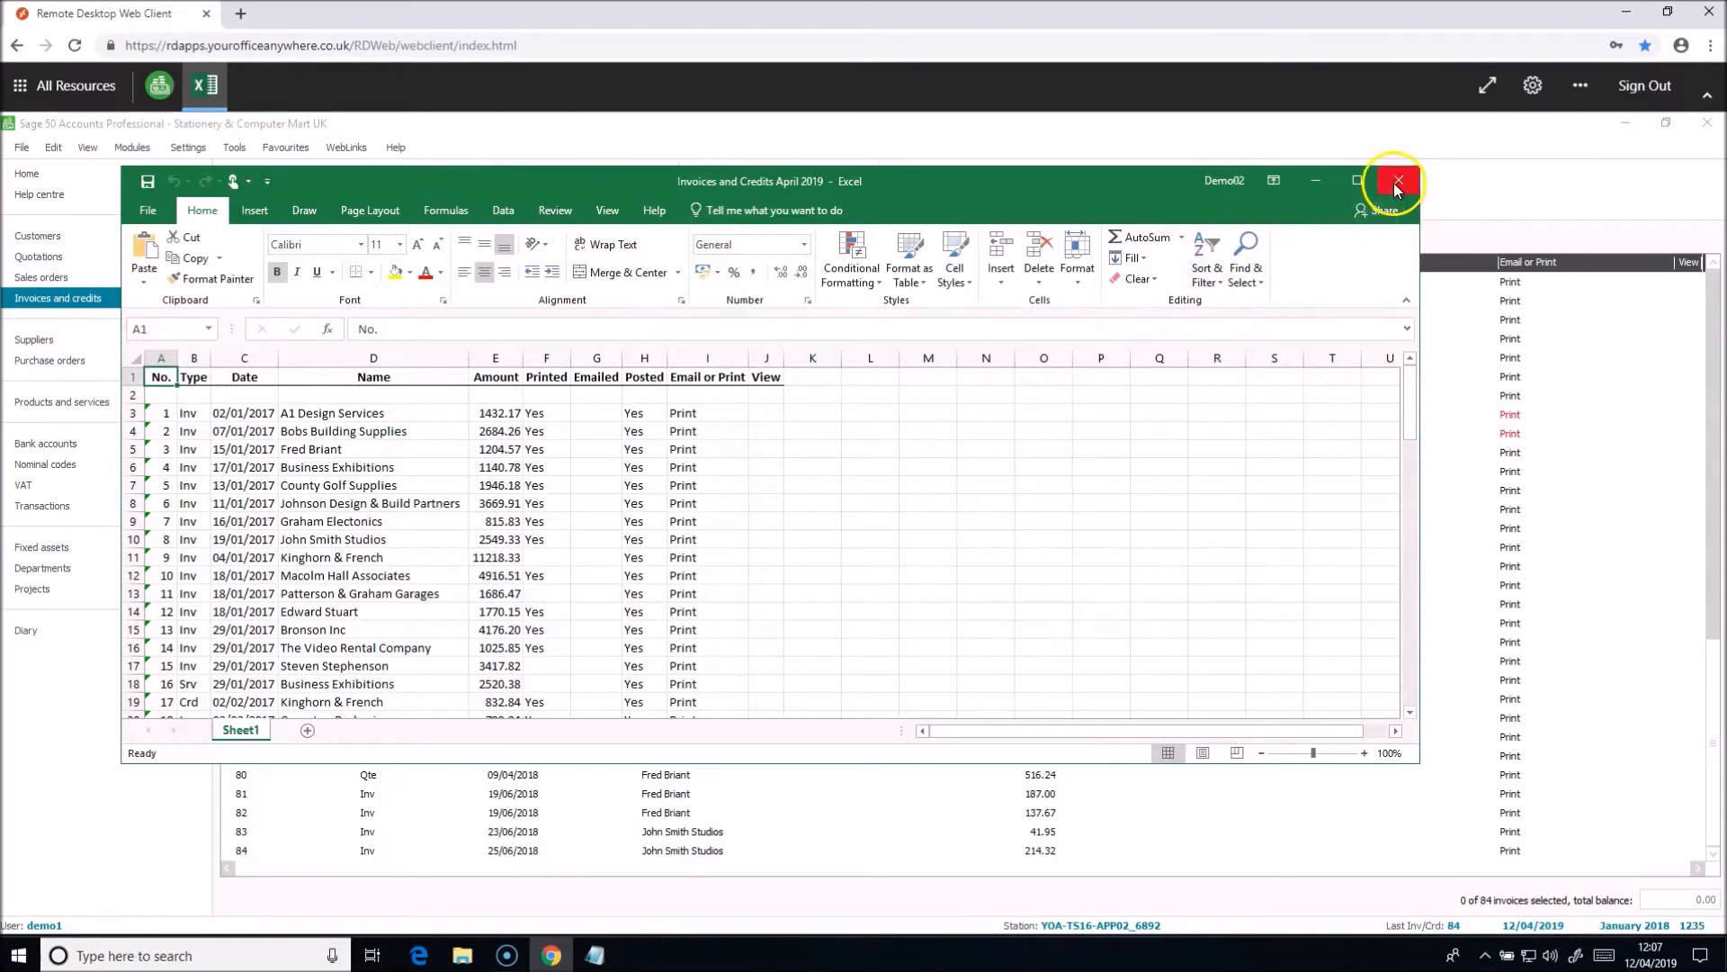
Close Excel to return to the Sage 50 Invoices and credits list.
click(1397, 181)
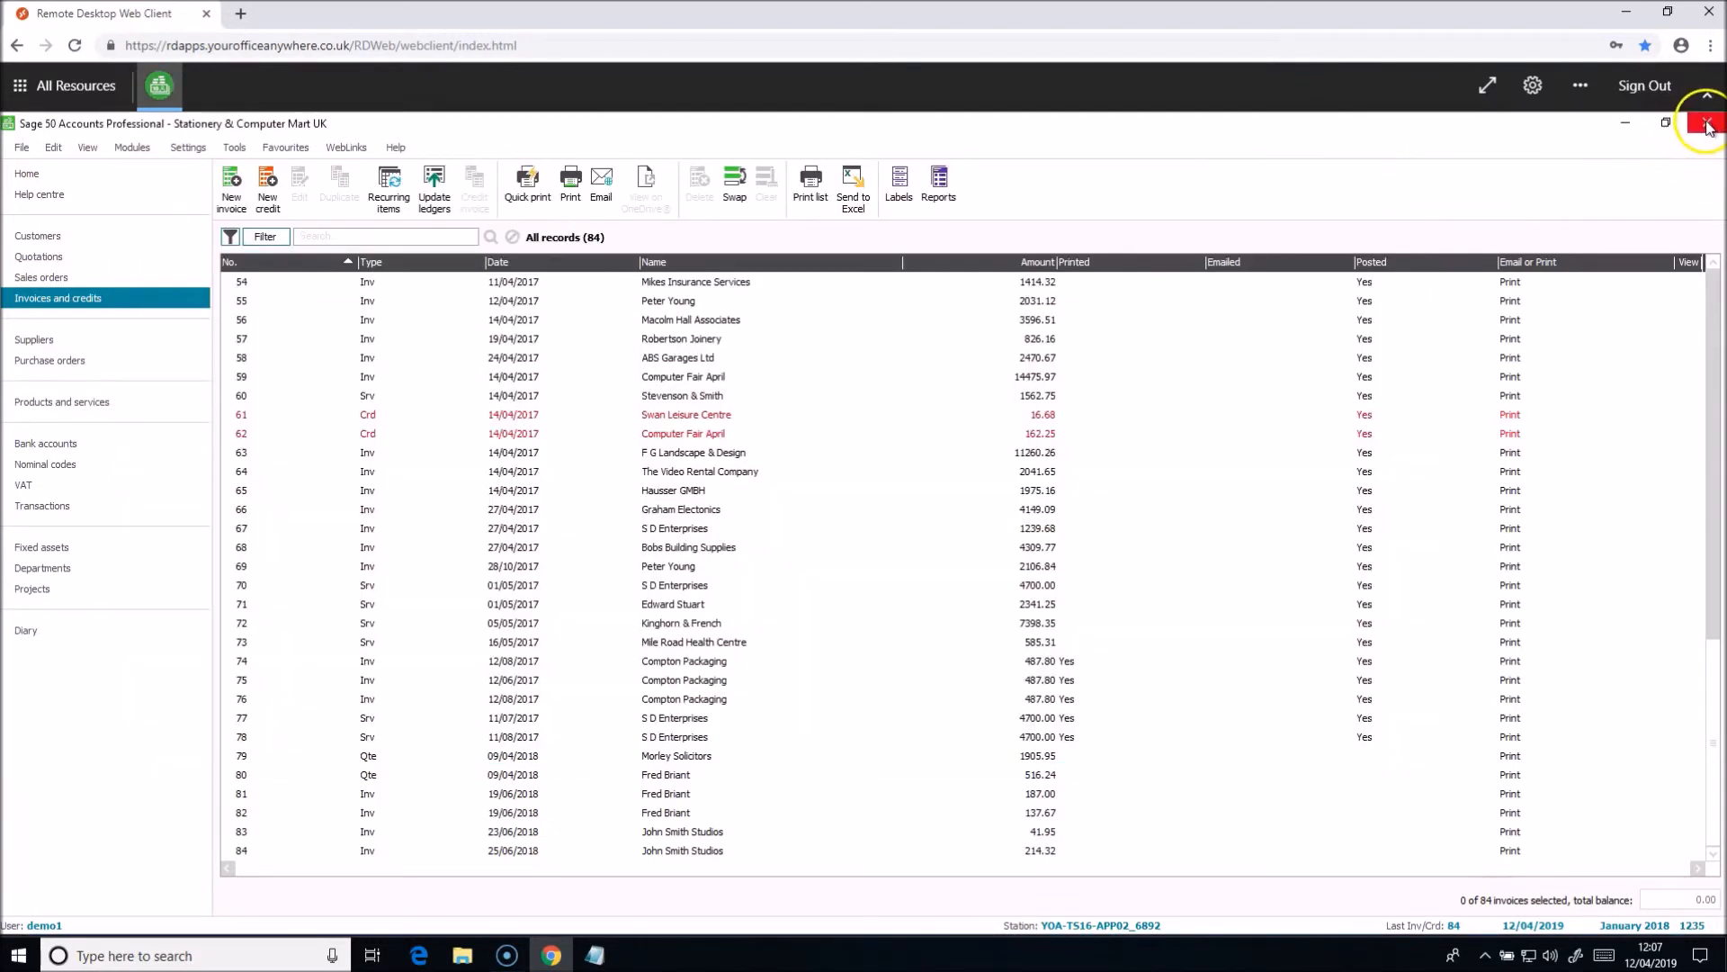